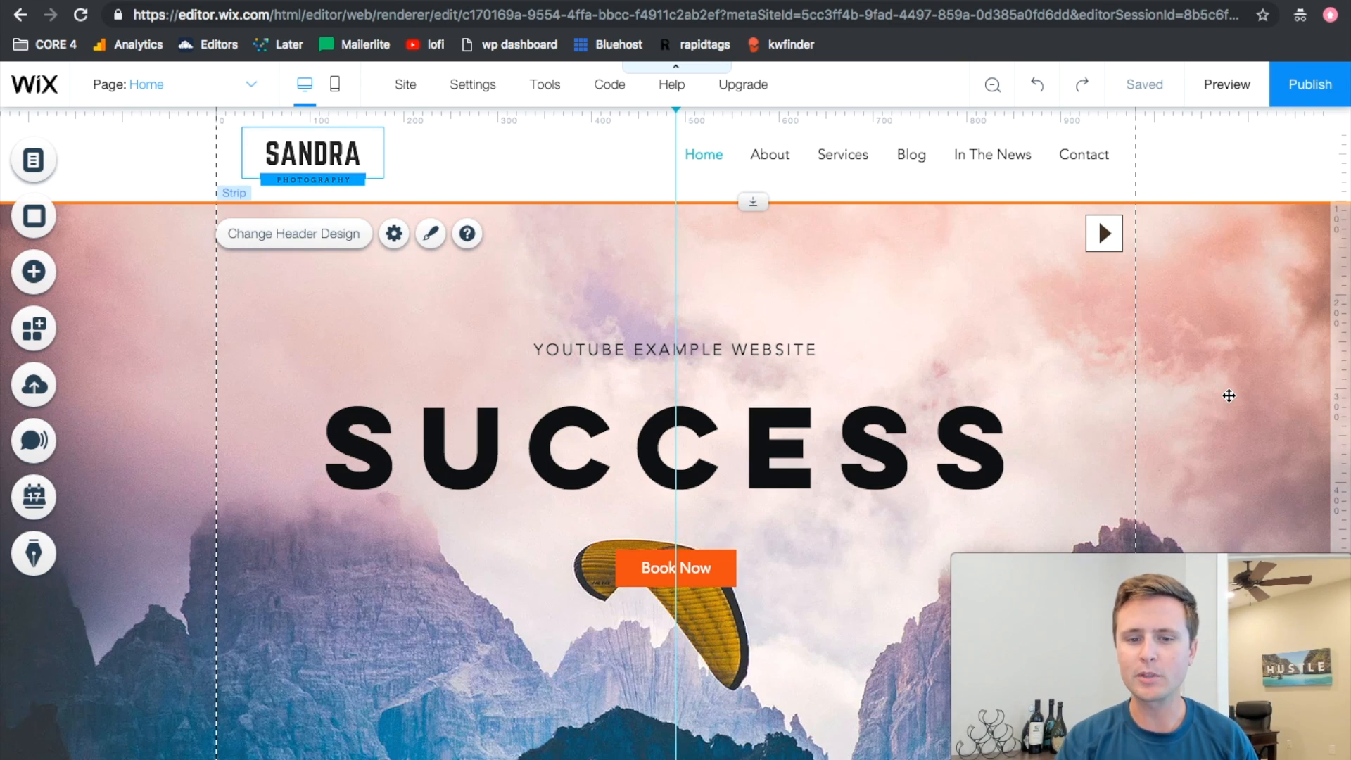
Select the mountain strip and open its background image chooser.
scroll(down, 3)
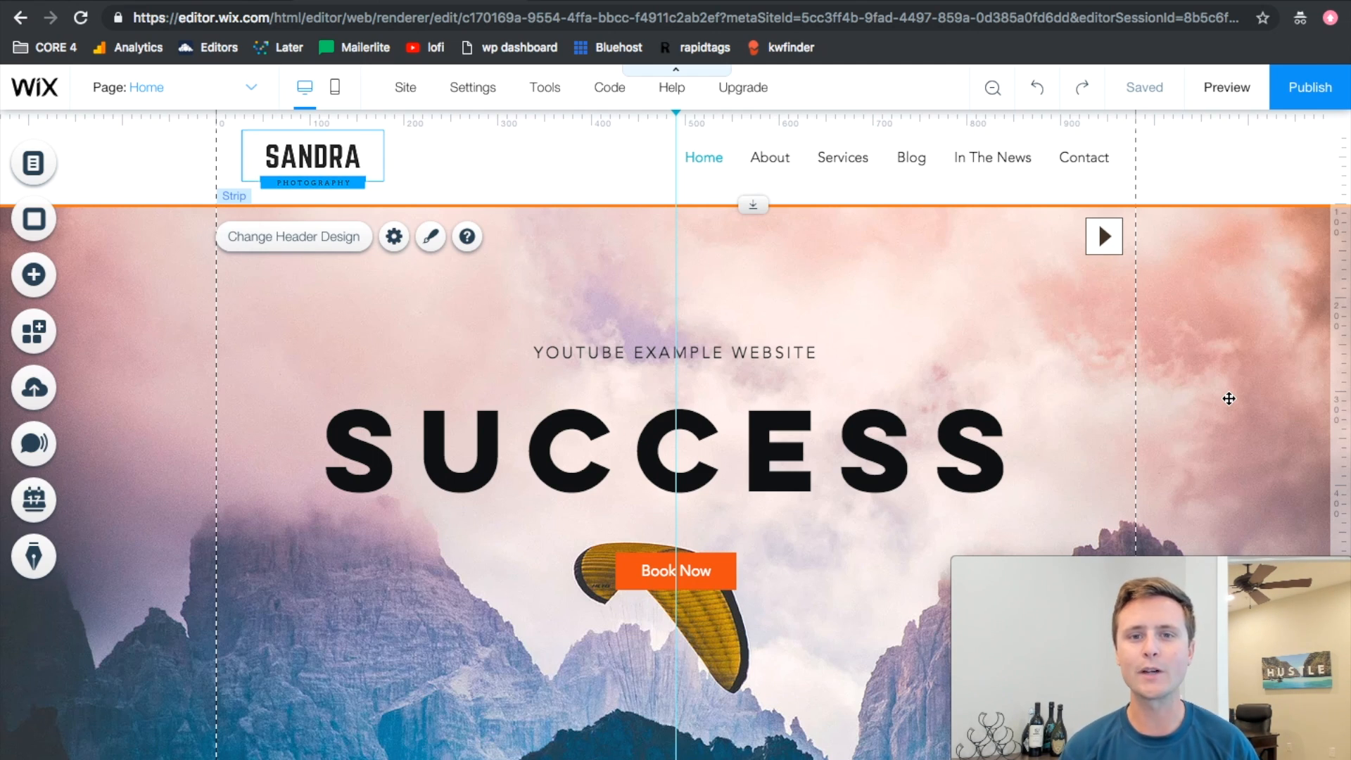
mouse_move(1209, 413)
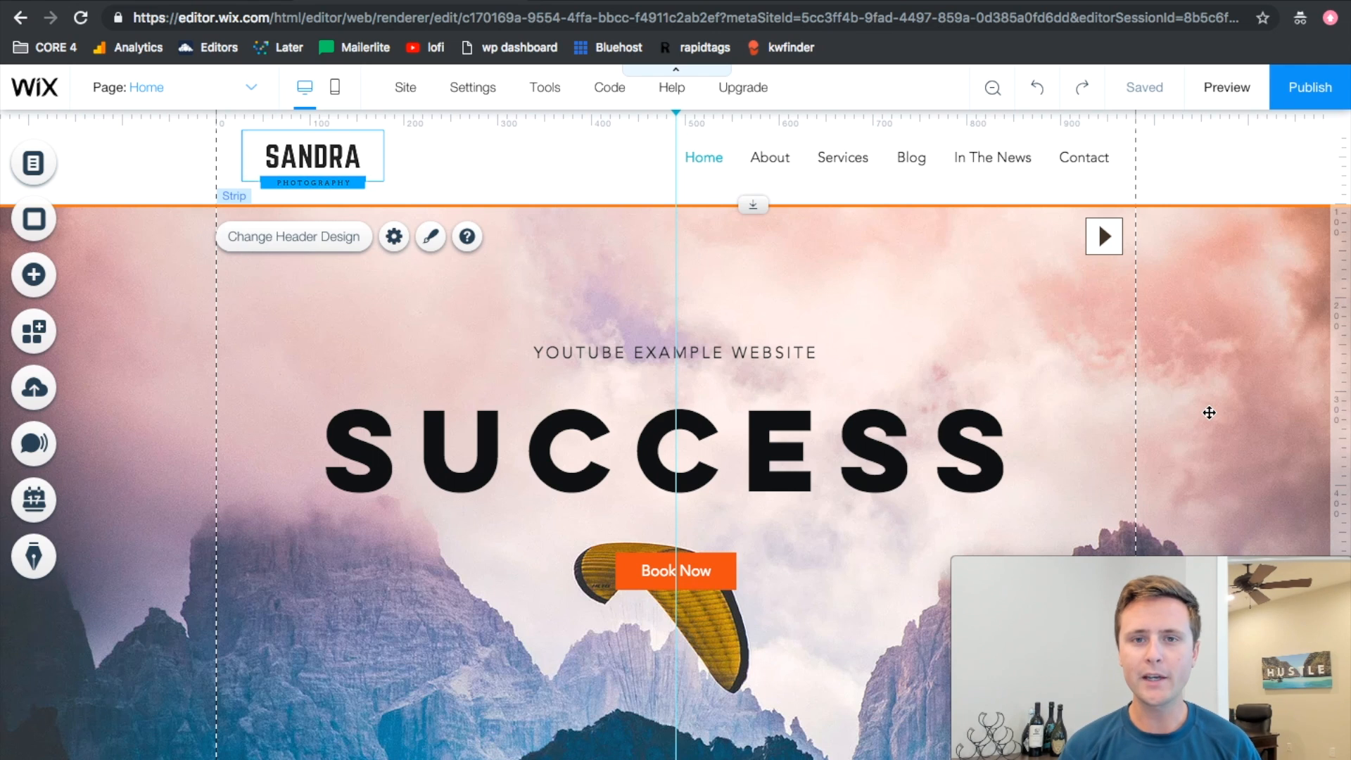
scroll(down, 3)
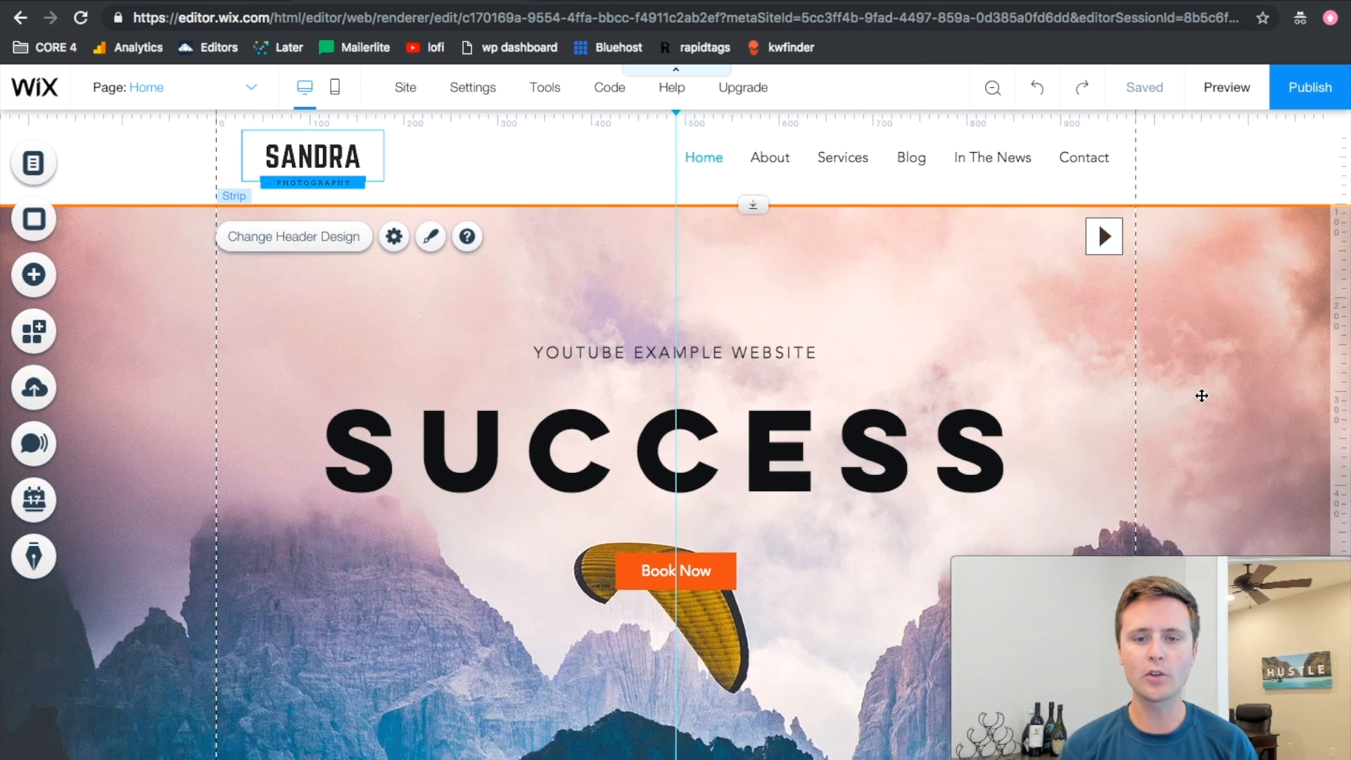
click(765, 157)
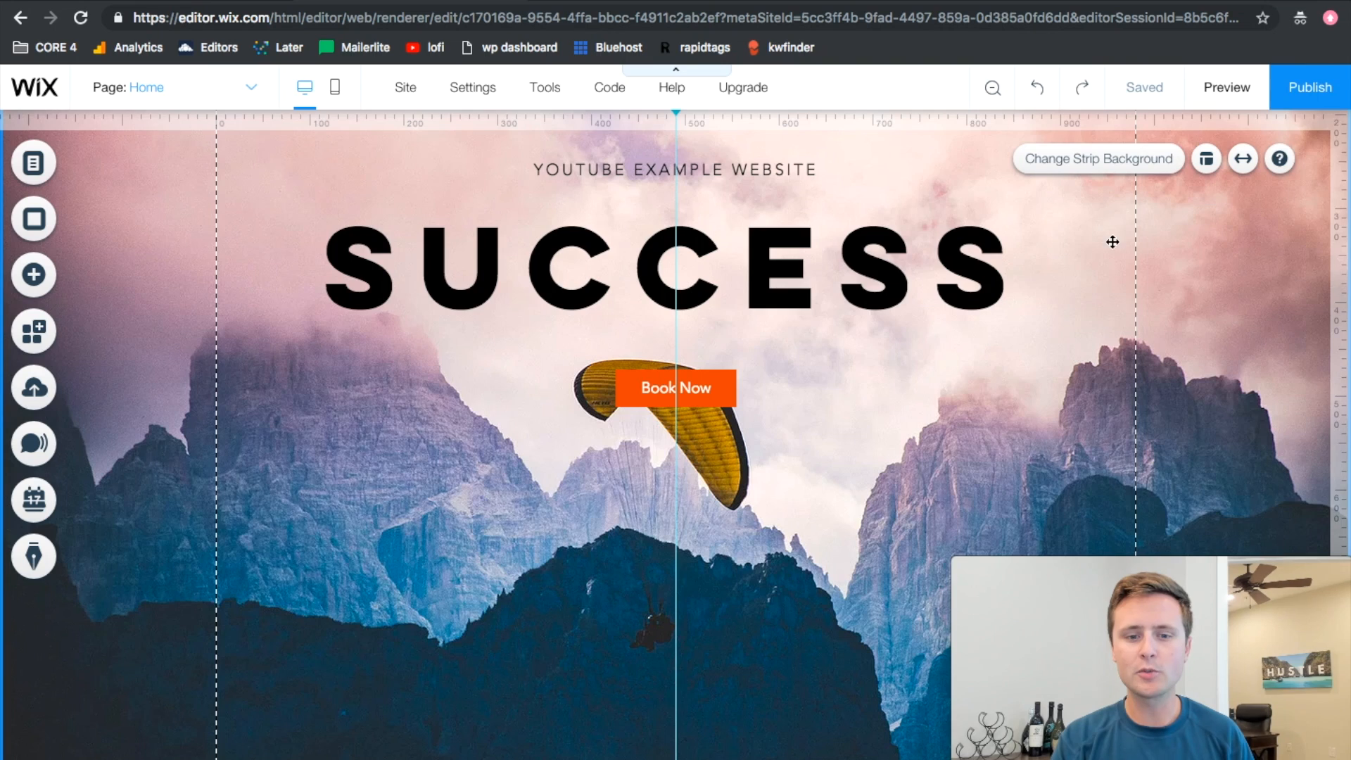
mouse_move(1210, 360)
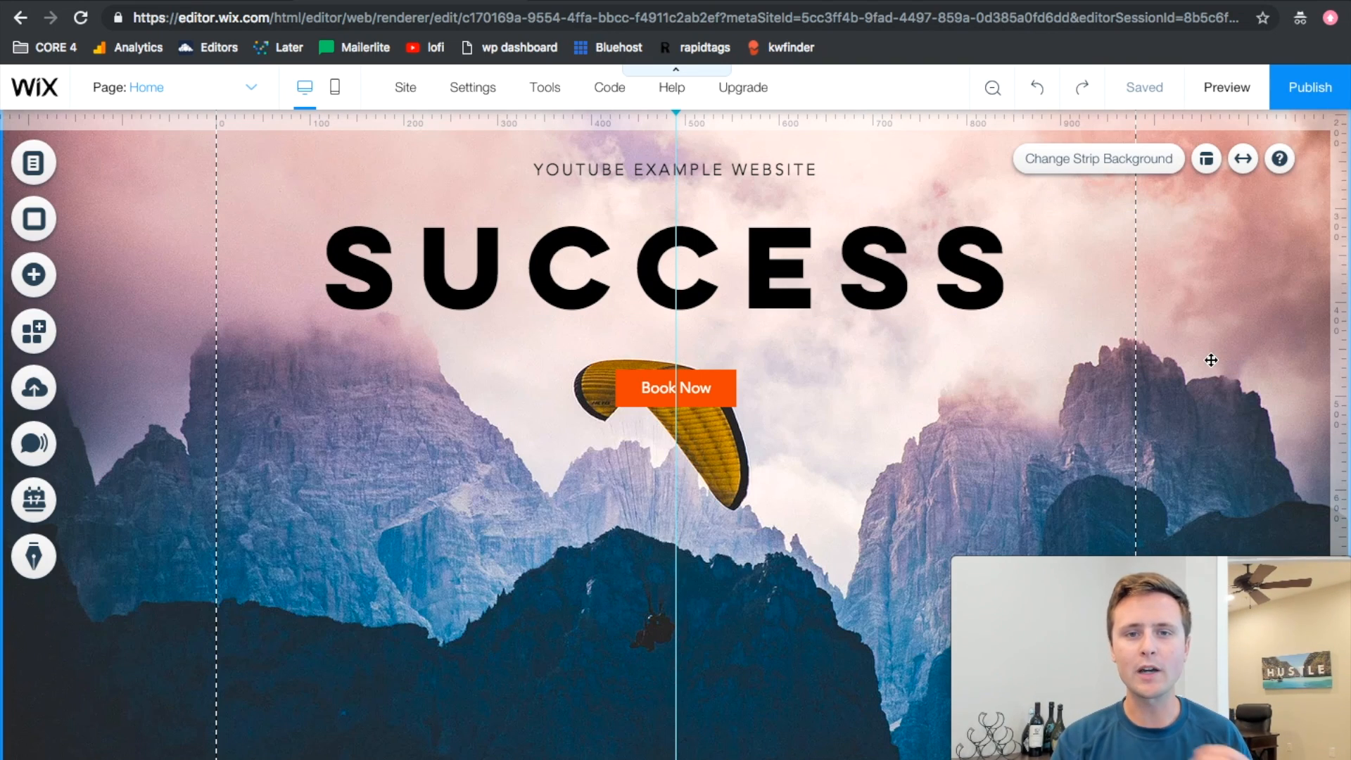
mouse_move(1243, 269)
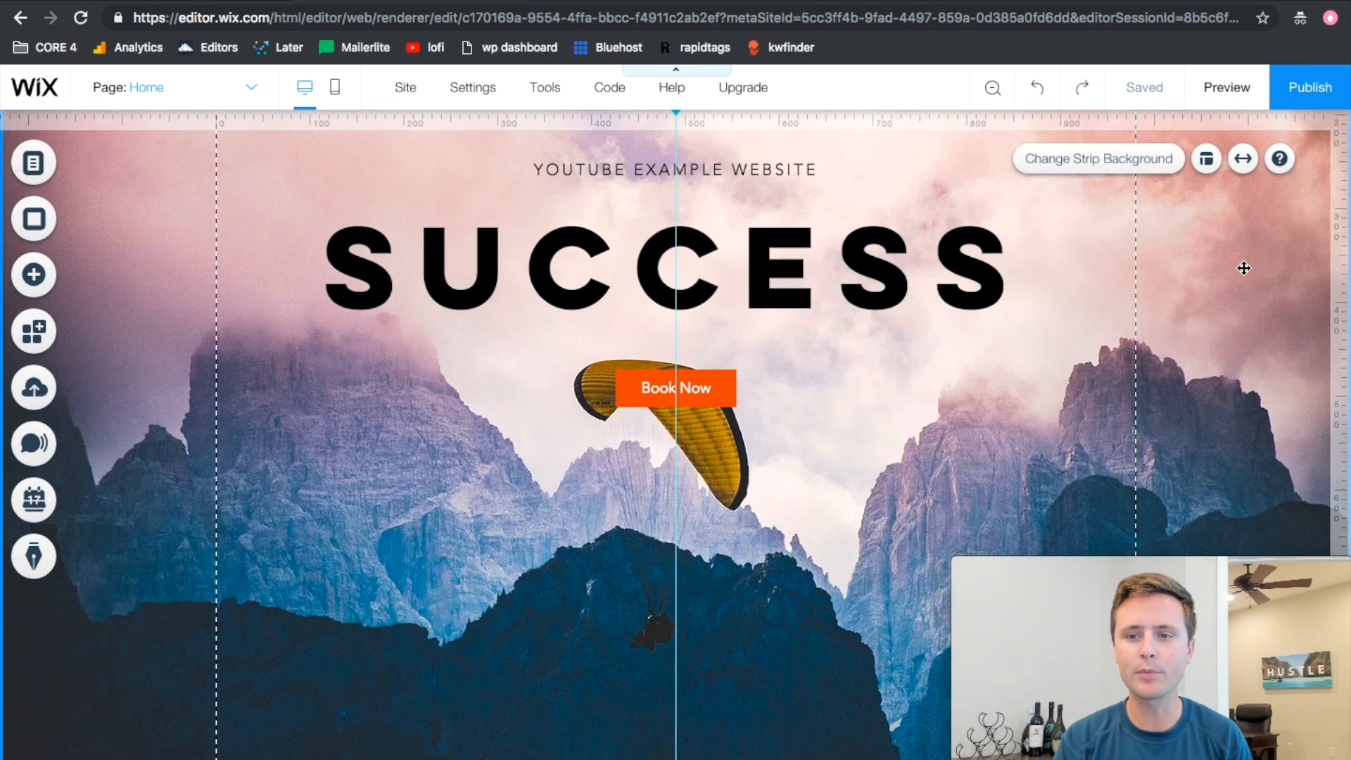
click(1098, 159)
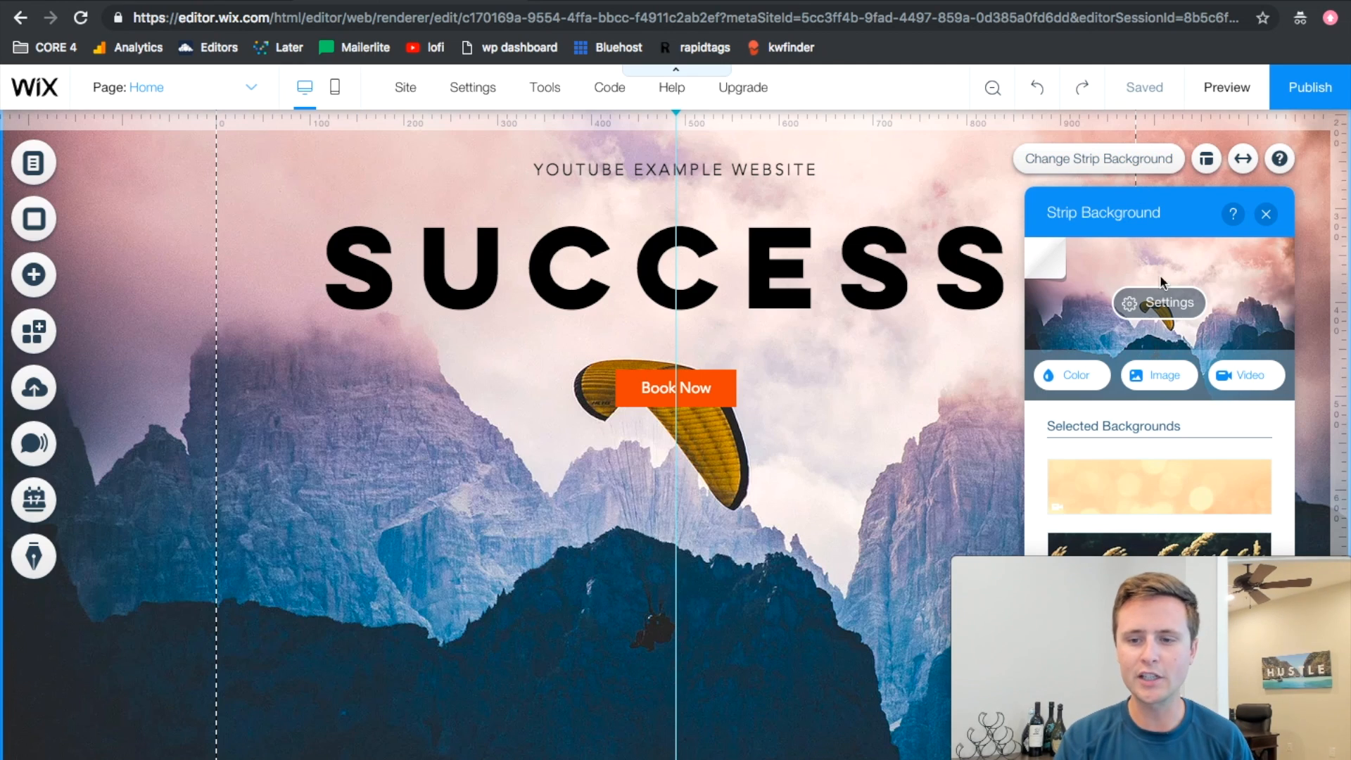
click(1159, 375)
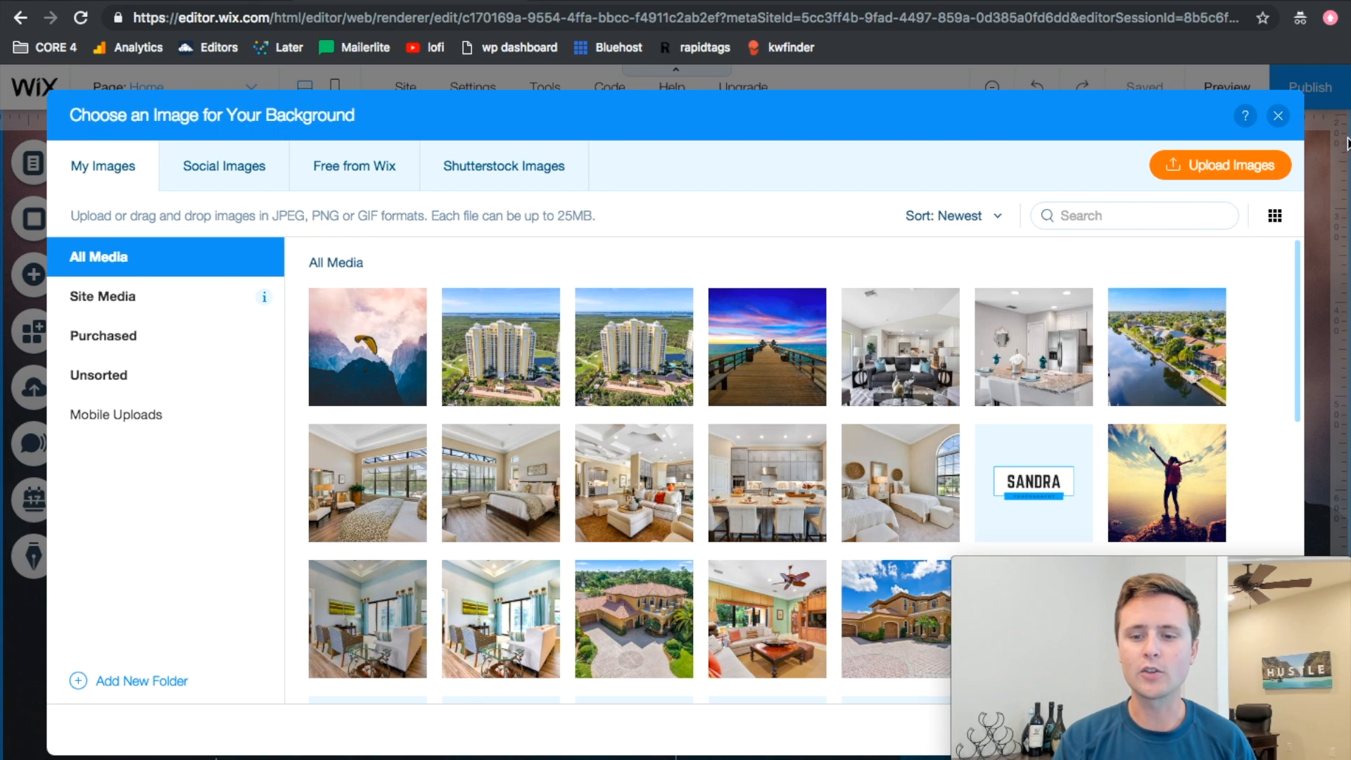
click(1277, 115)
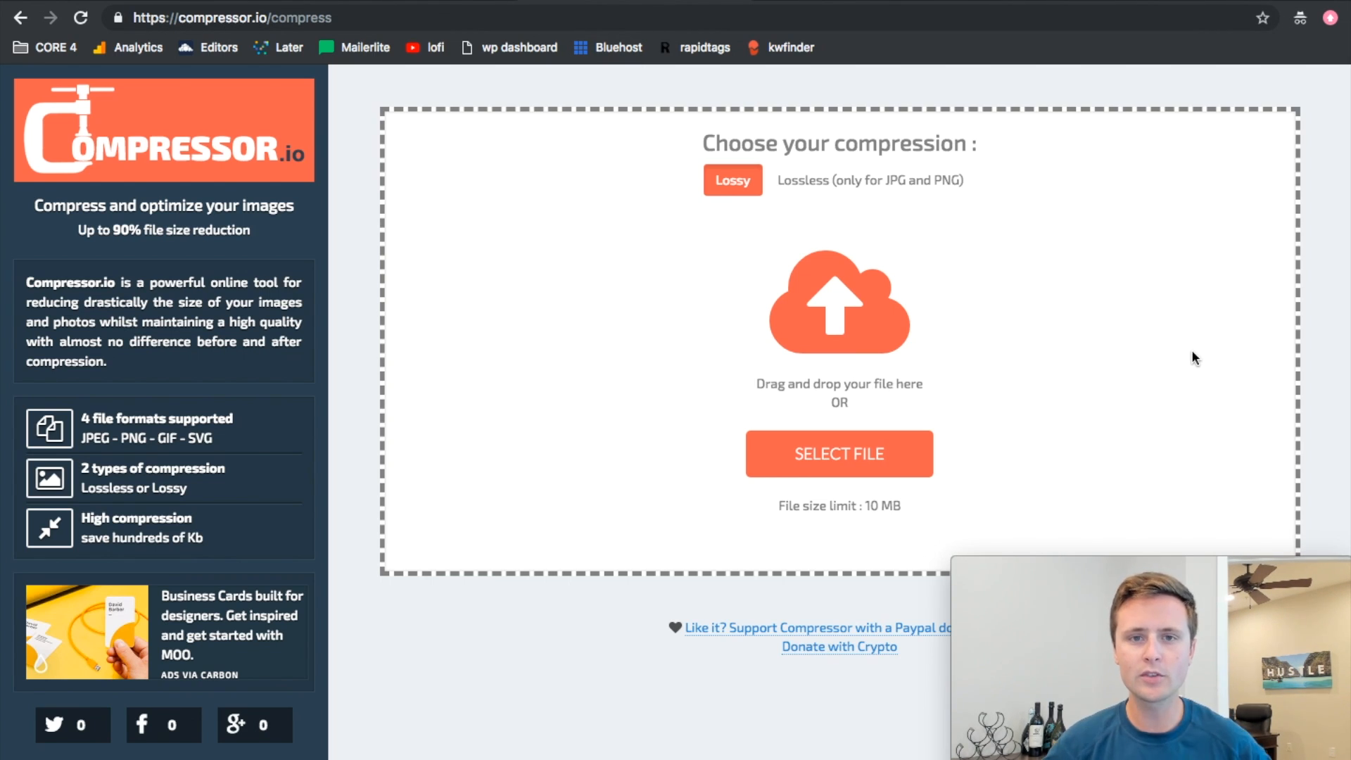
mouse_move(495, 247)
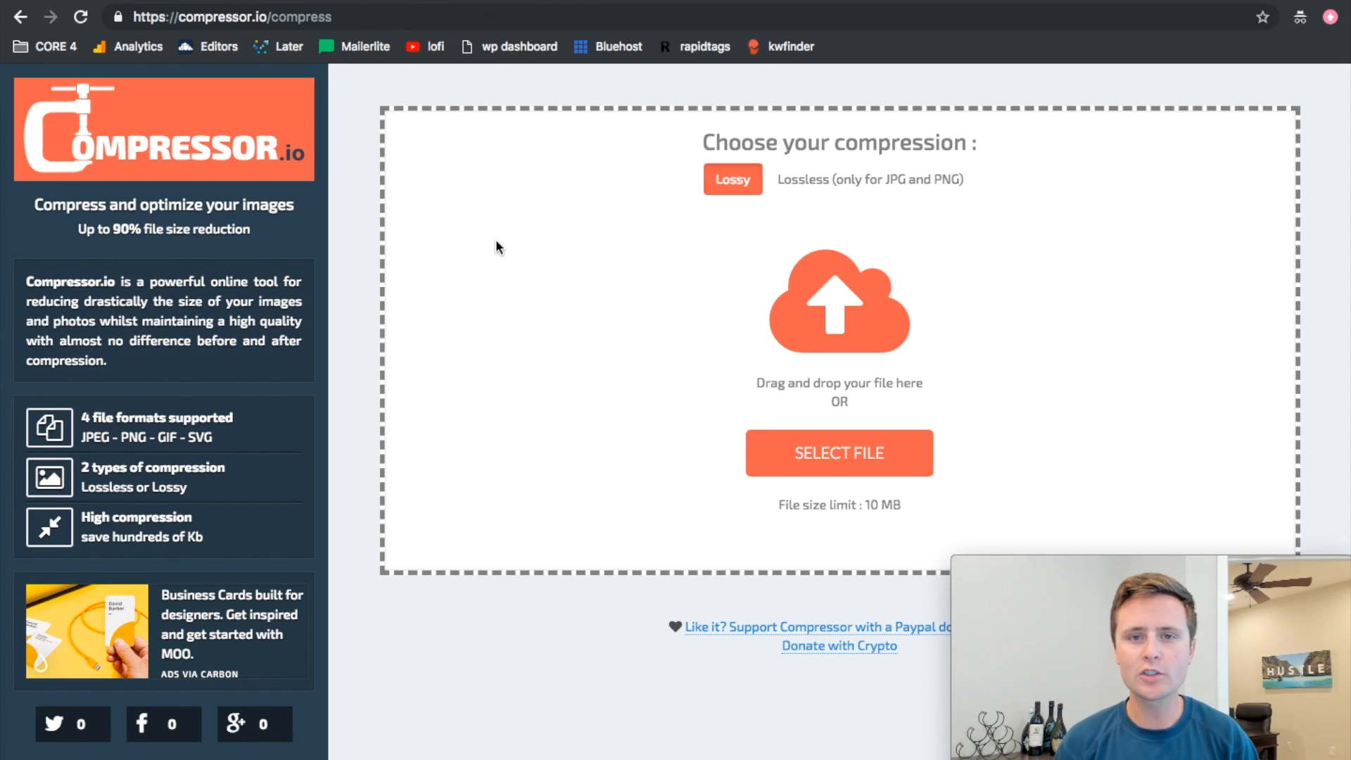
mouse_move(534, 386)
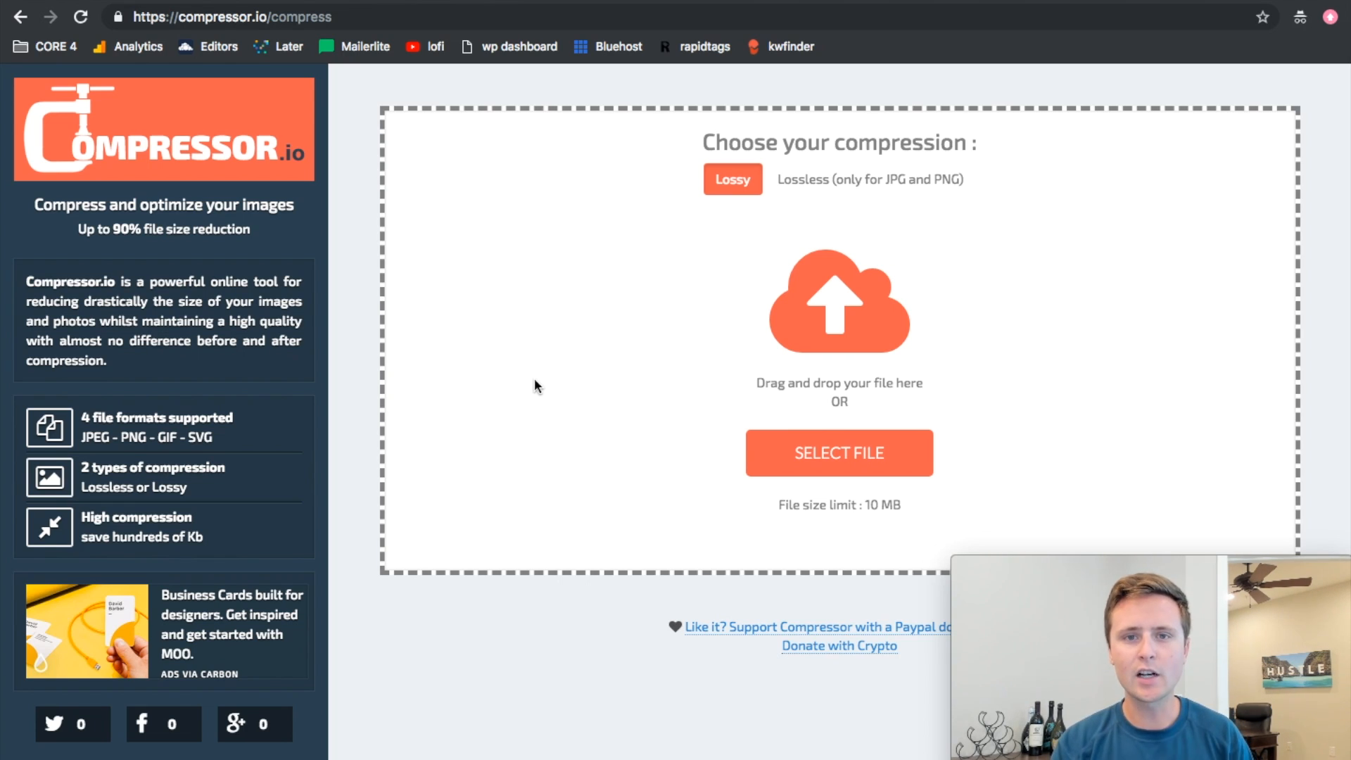
click(870, 179)
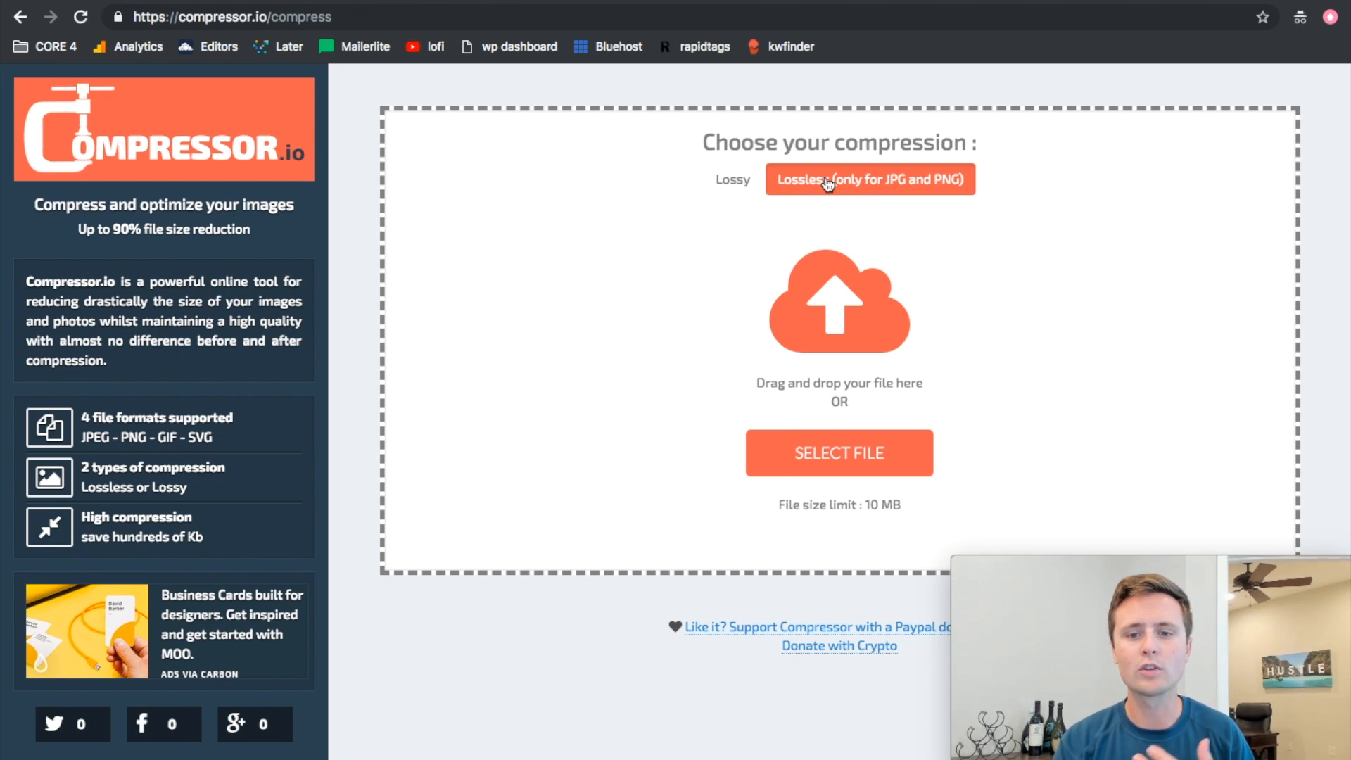
mouse_move(831, 196)
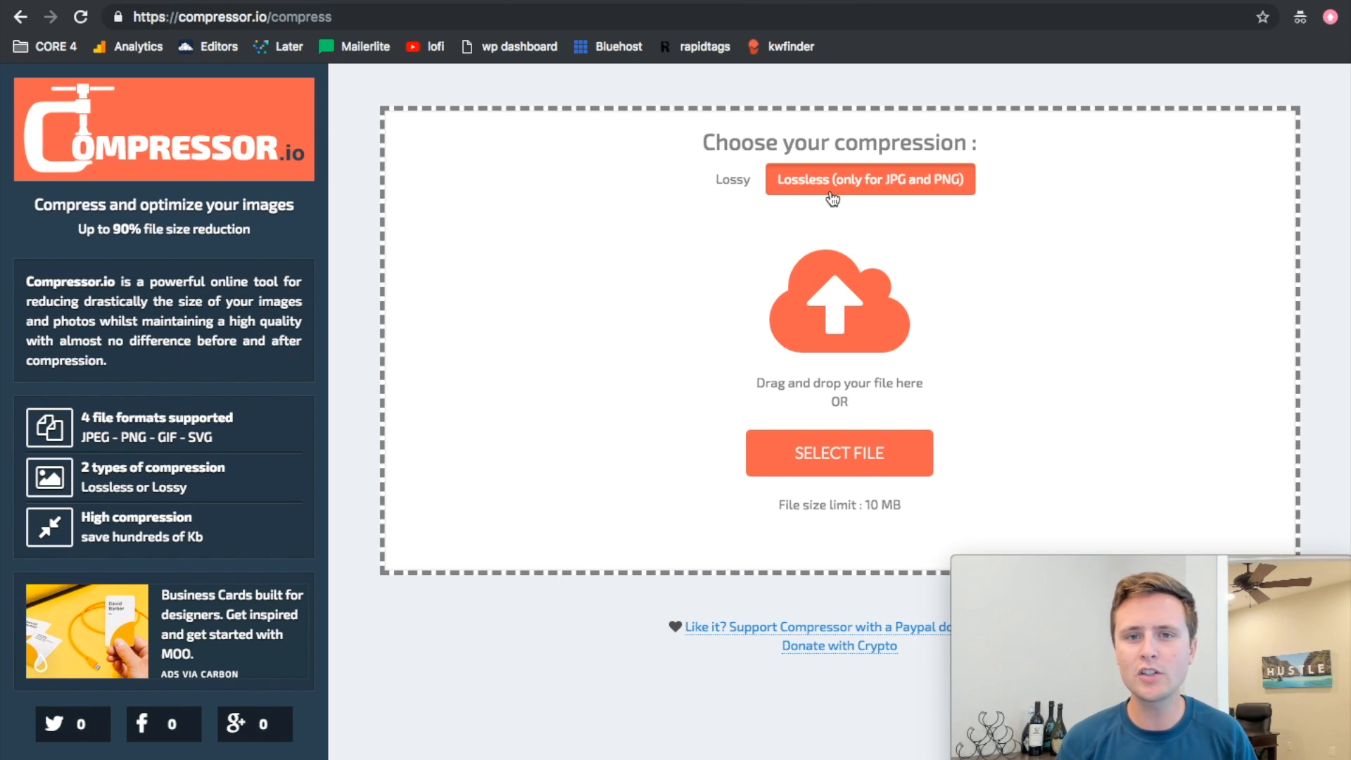
mouse_move(747, 196)
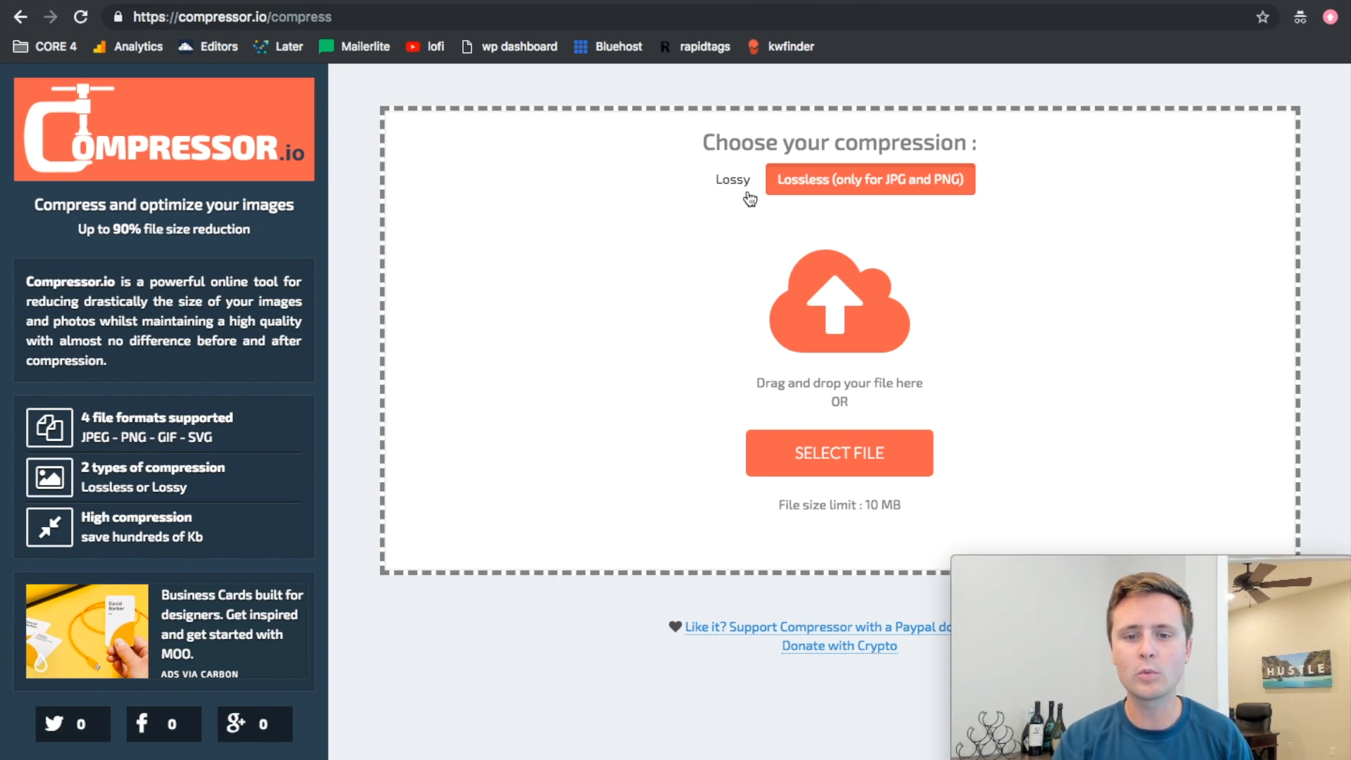
click(731, 180)
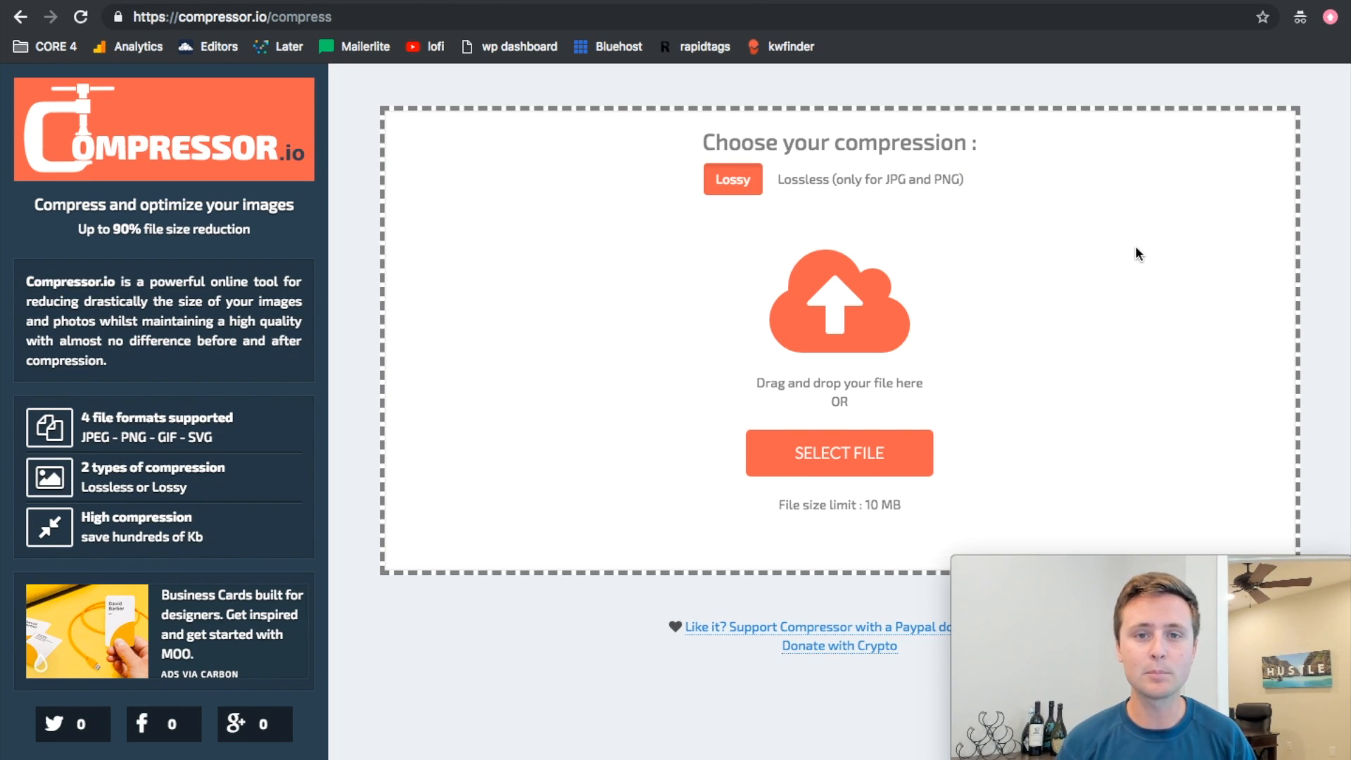
mouse_move(956, 526)
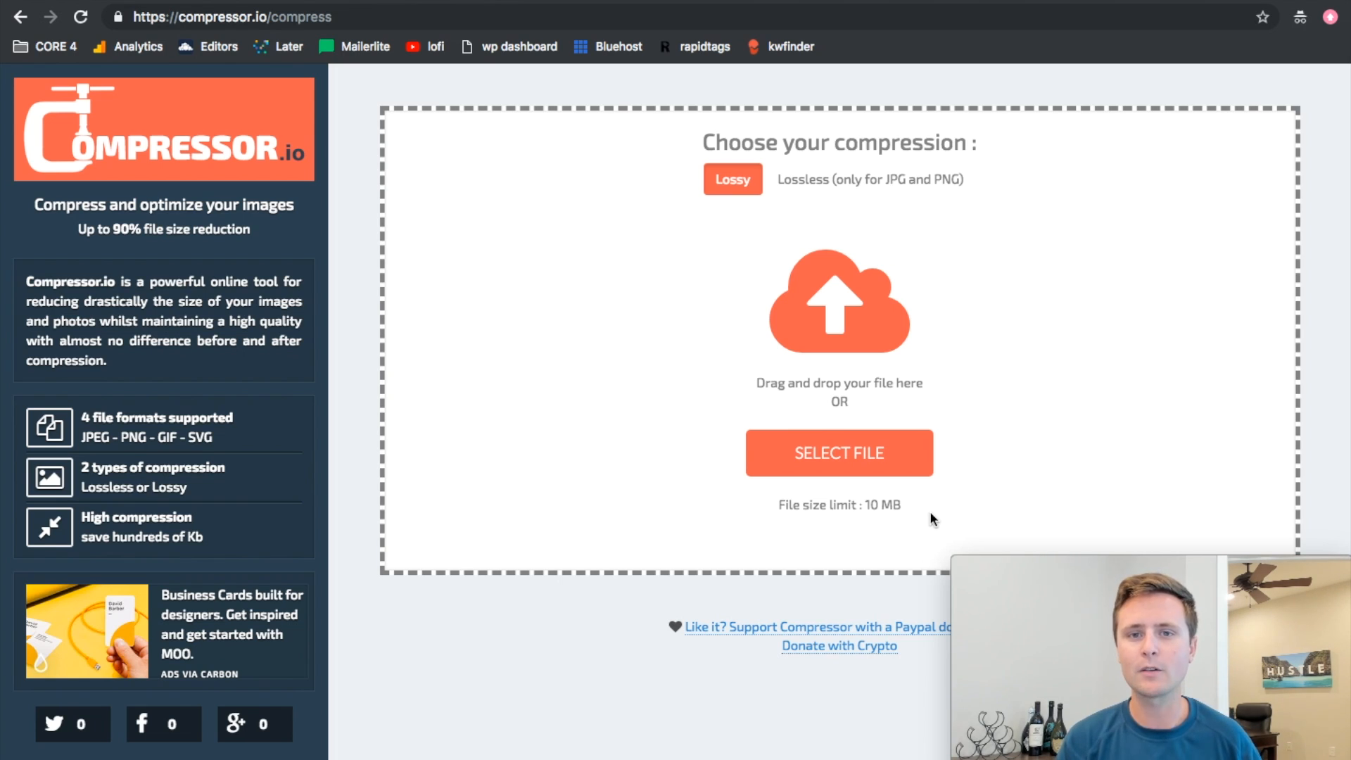
mouse_move(940, 491)
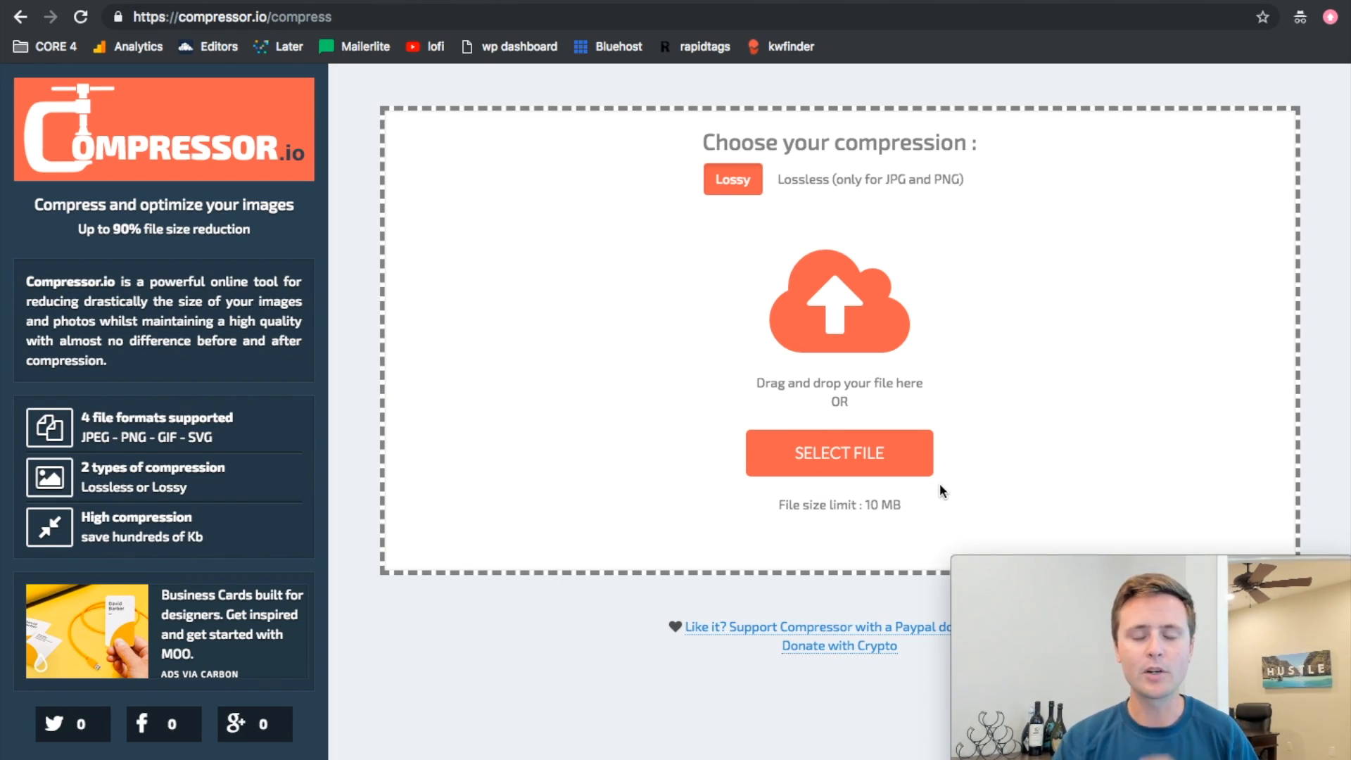
mouse_move(840, 523)
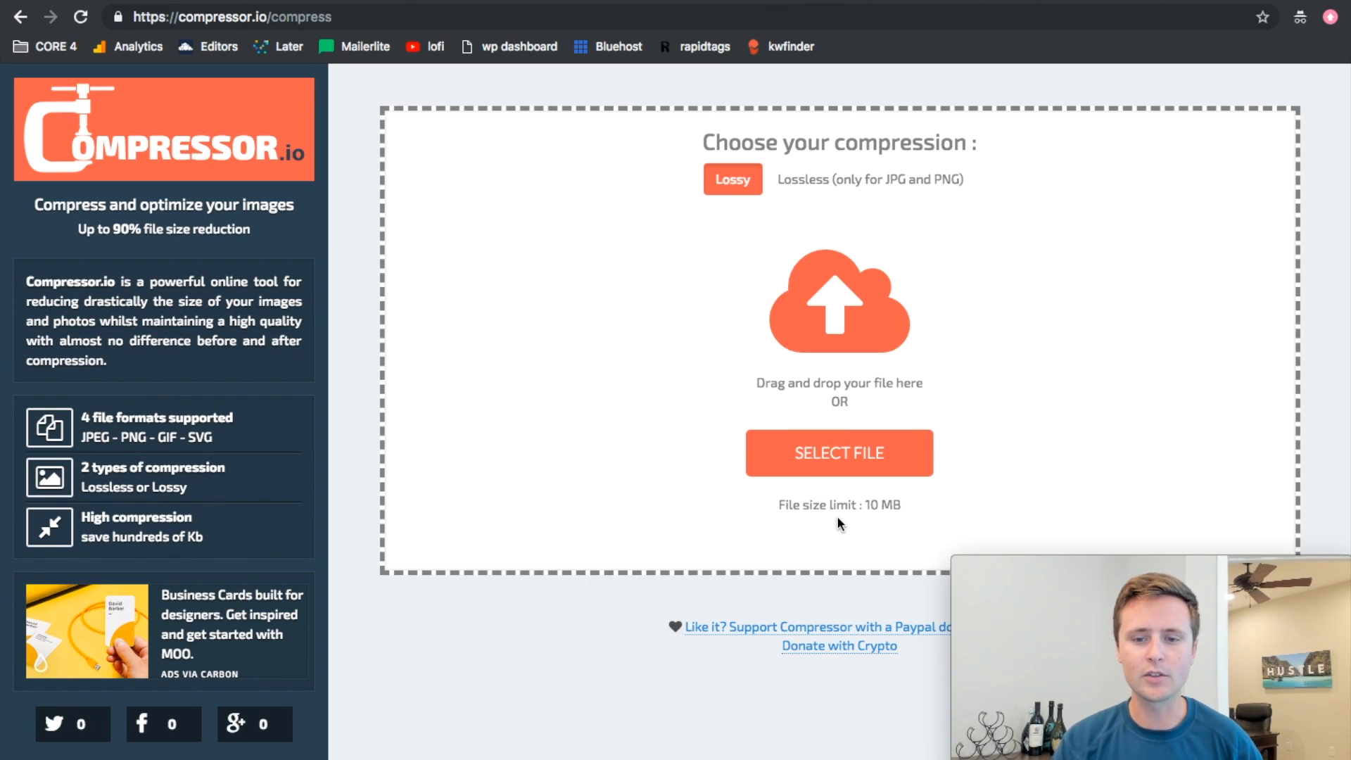
Upload the background example photo to Compressor.io for compression.
click(838, 452)
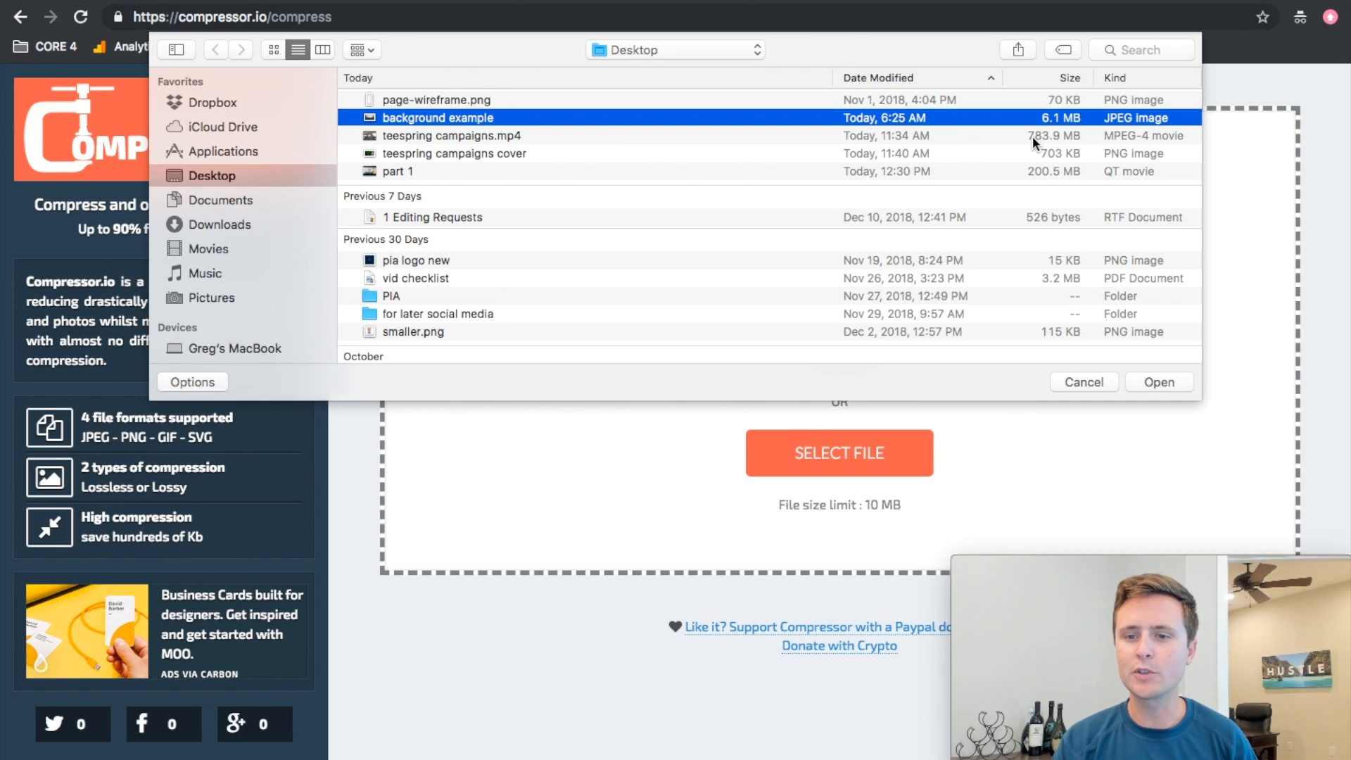
mouse_move(1038, 131)
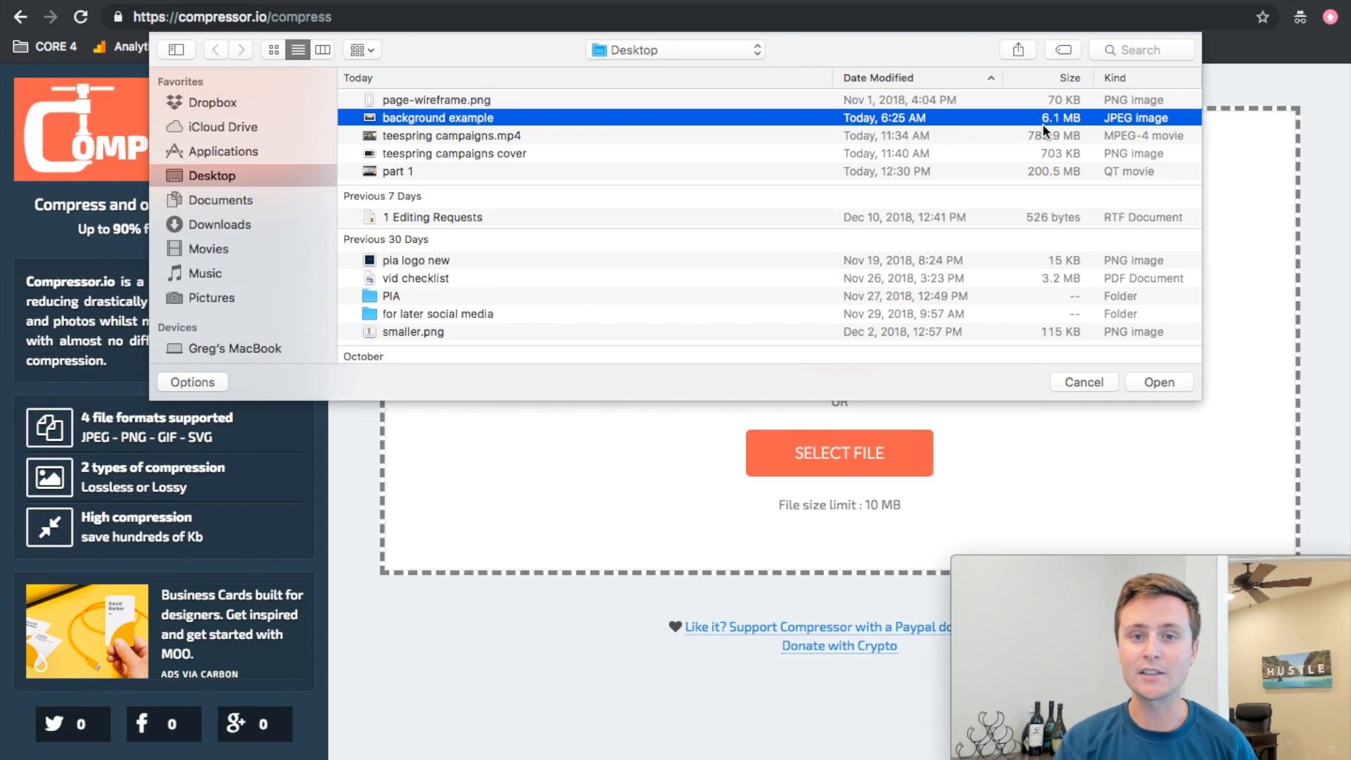
click(1158, 381)
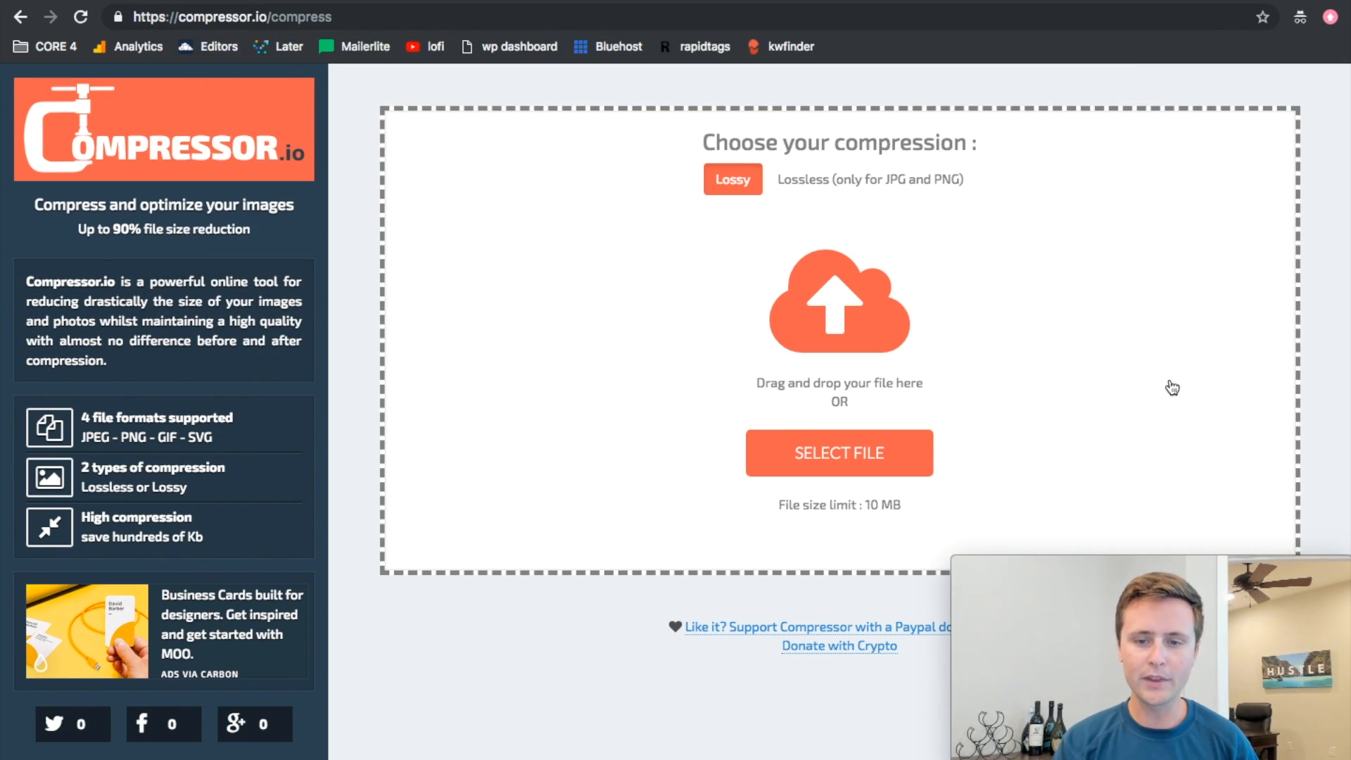
click(838, 452)
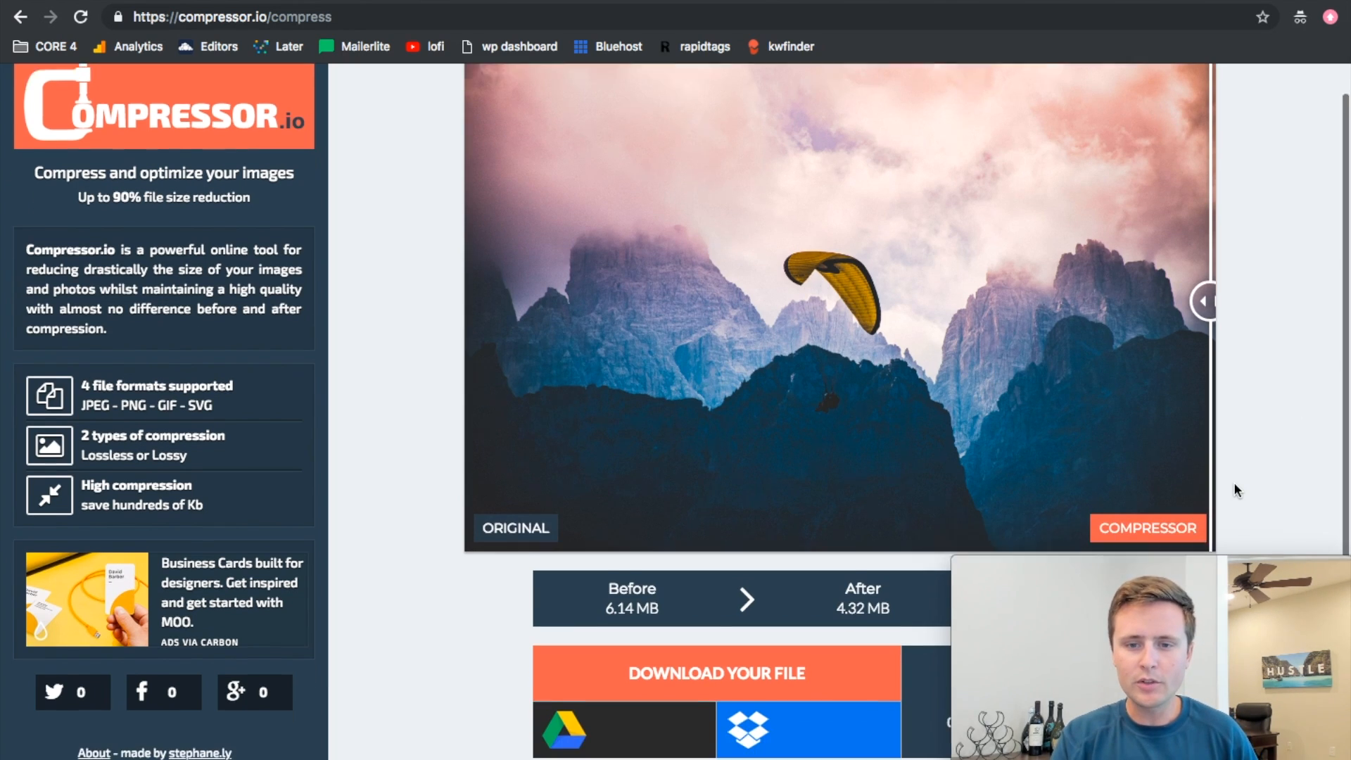
Compare original and compressed versions, then download the 4.32 MB JPG.
drag(1202, 301, 531, 291)
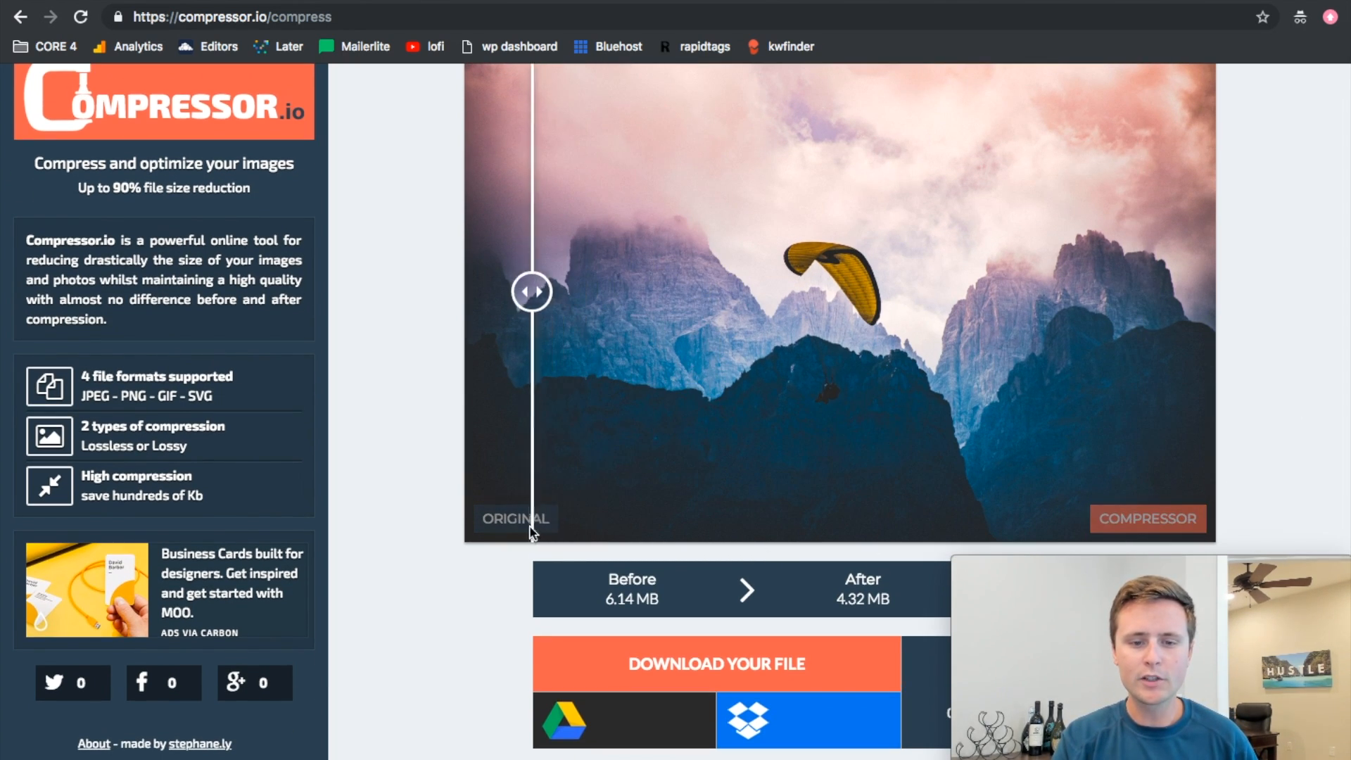
drag(531, 290, 1101, 291)
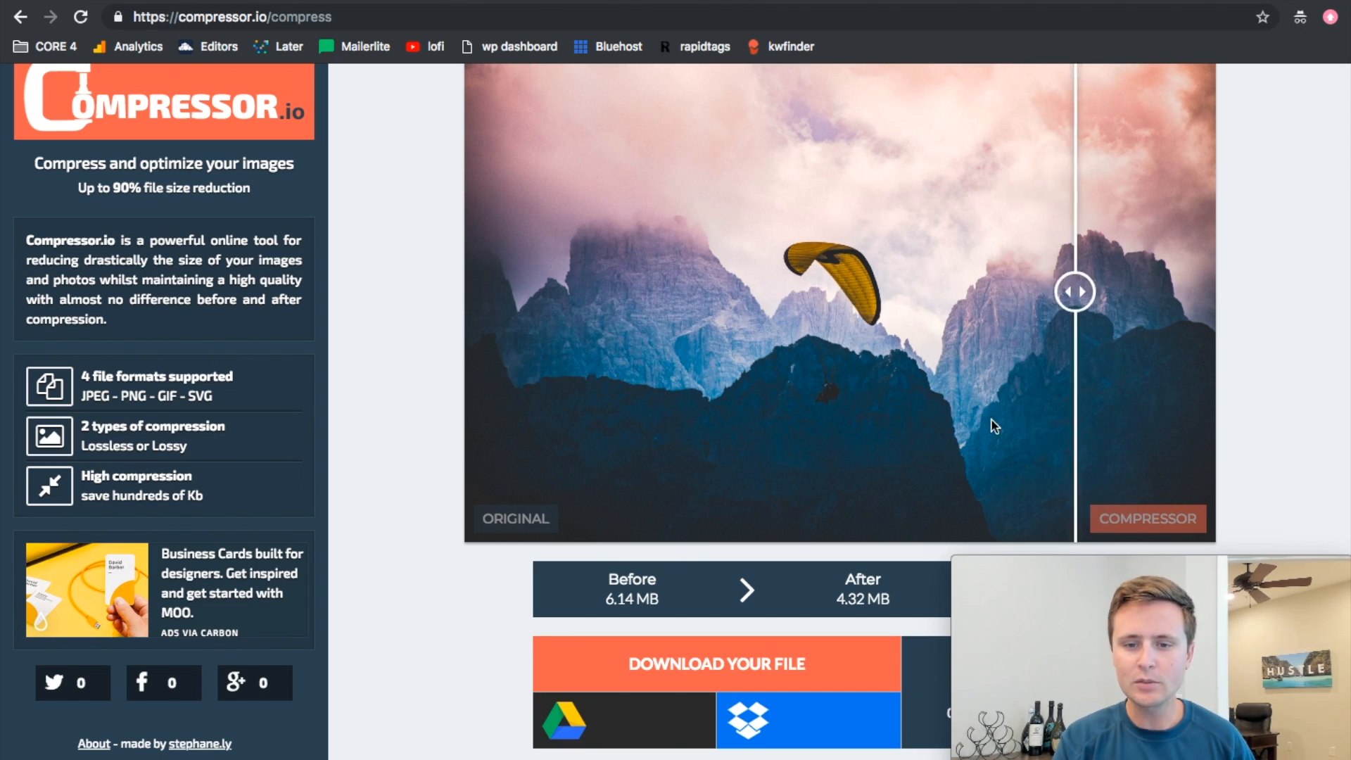
drag(1075, 291, 1086, 292)
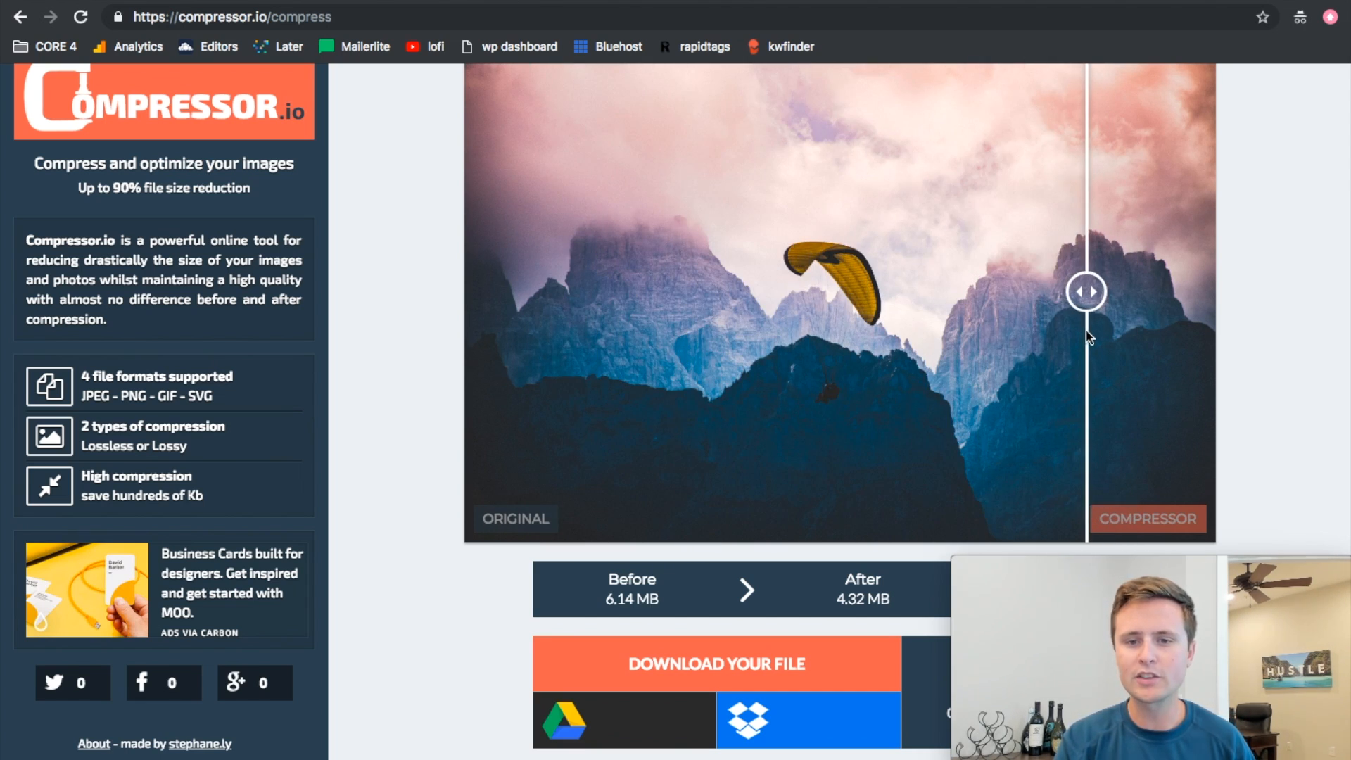
scroll(down, 3)
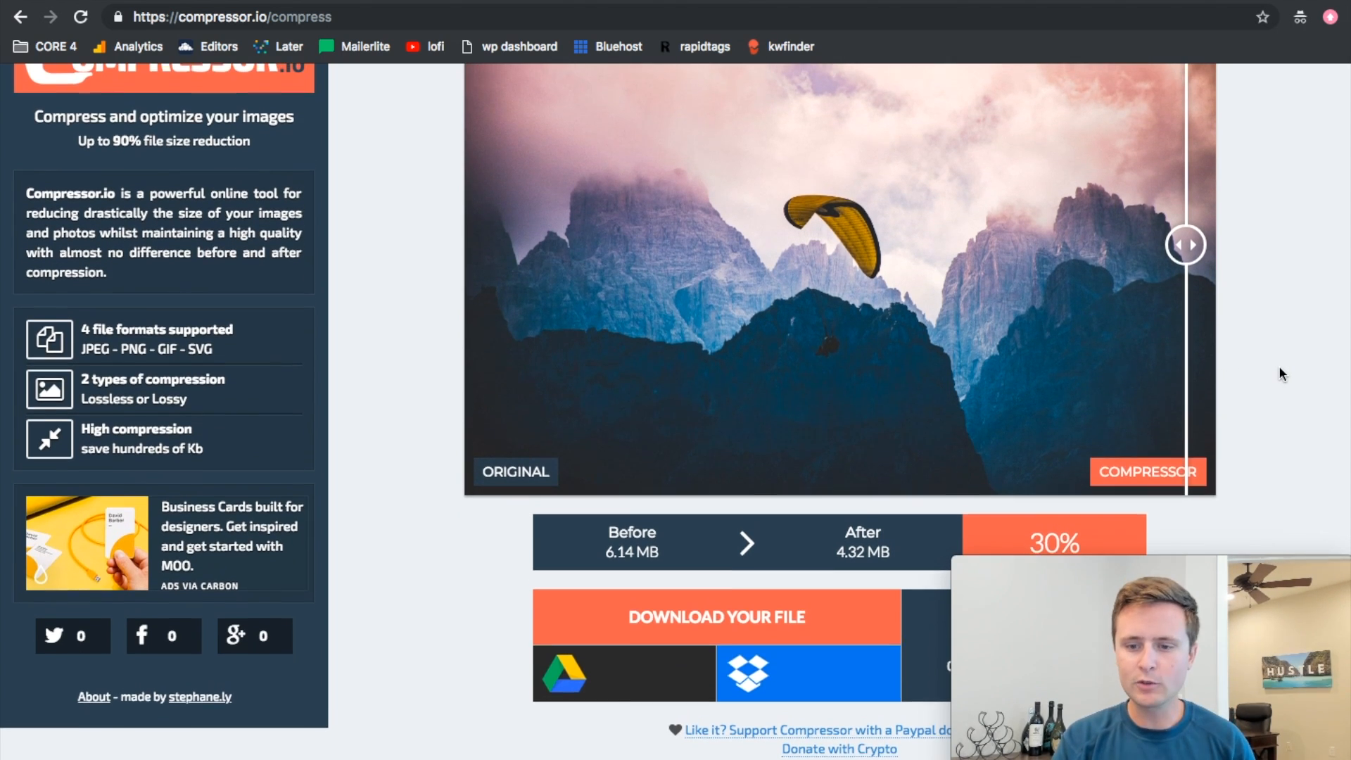
drag(1185, 244, 898, 248)
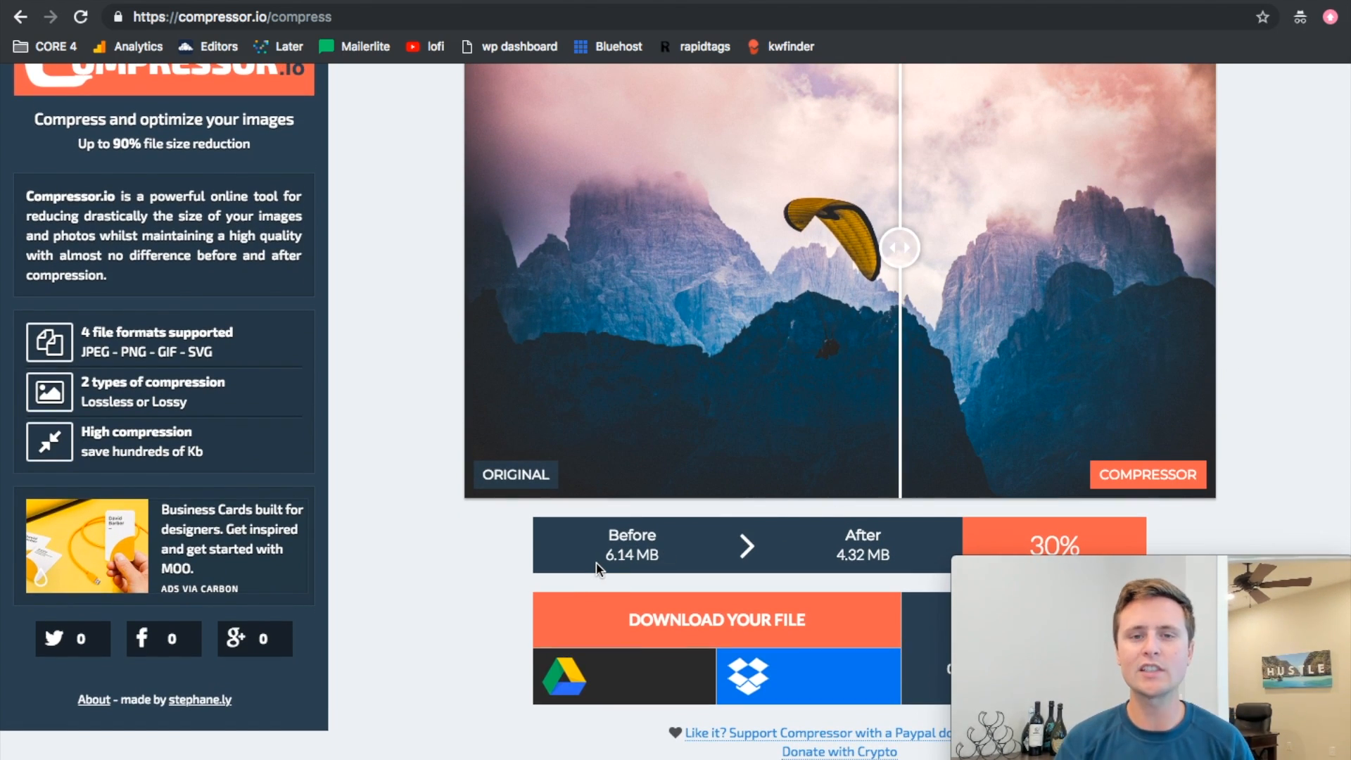
mouse_move(791, 563)
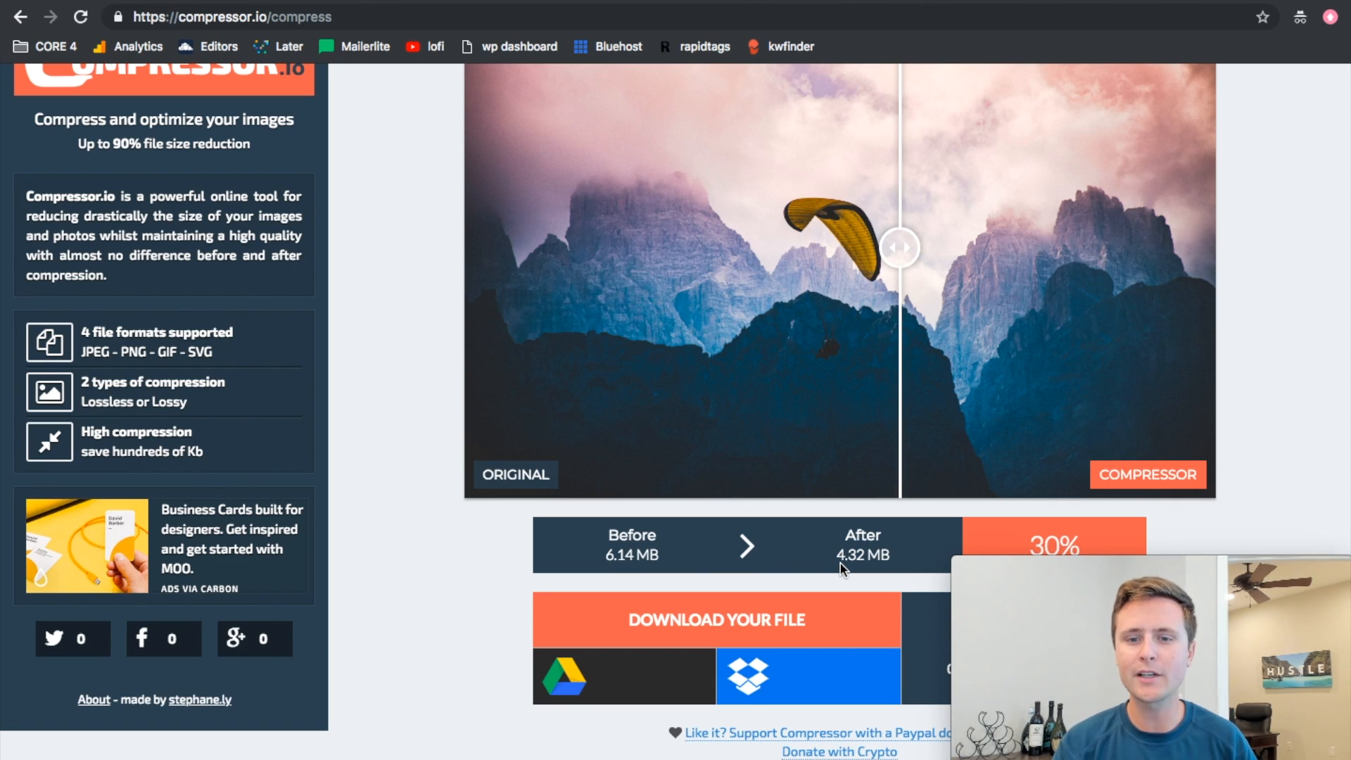
drag(899, 247, 793, 247)
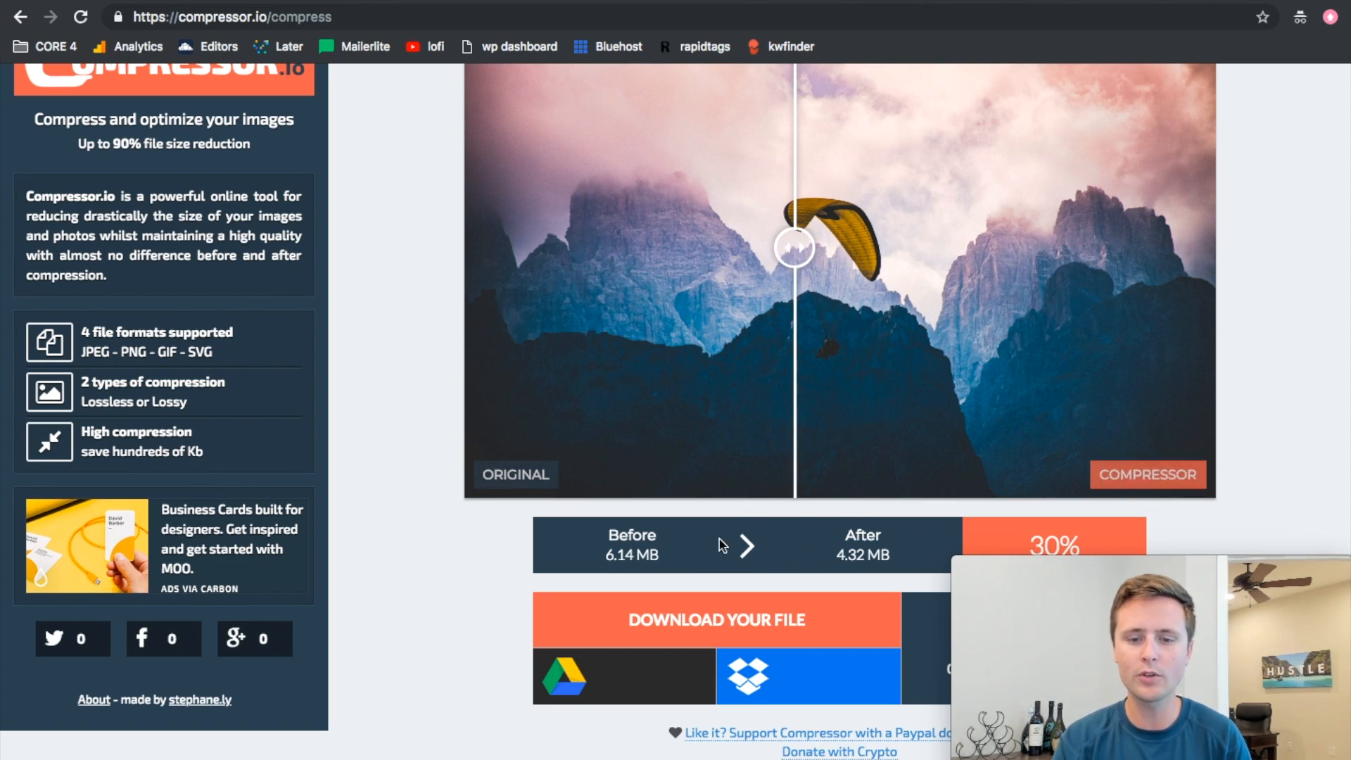
click(716, 619)
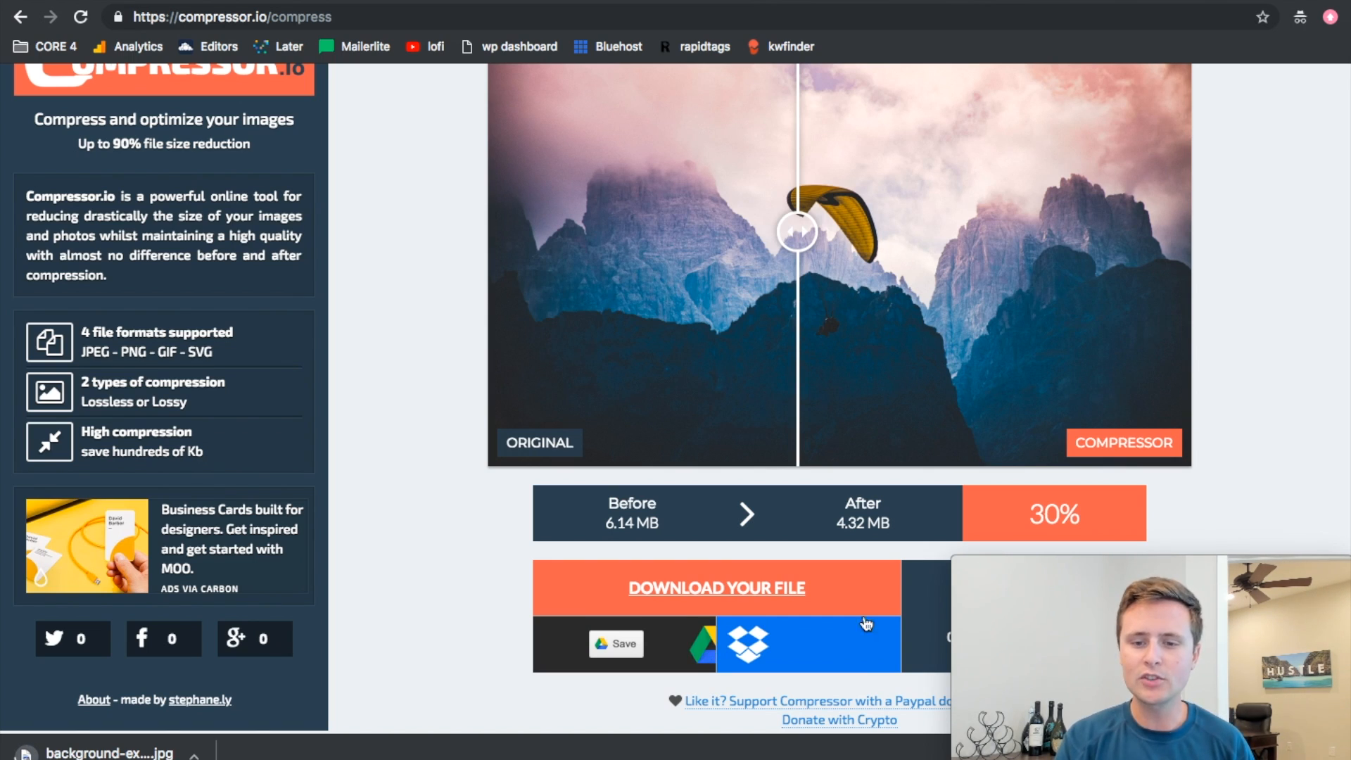
drag(795, 231, 564, 231)
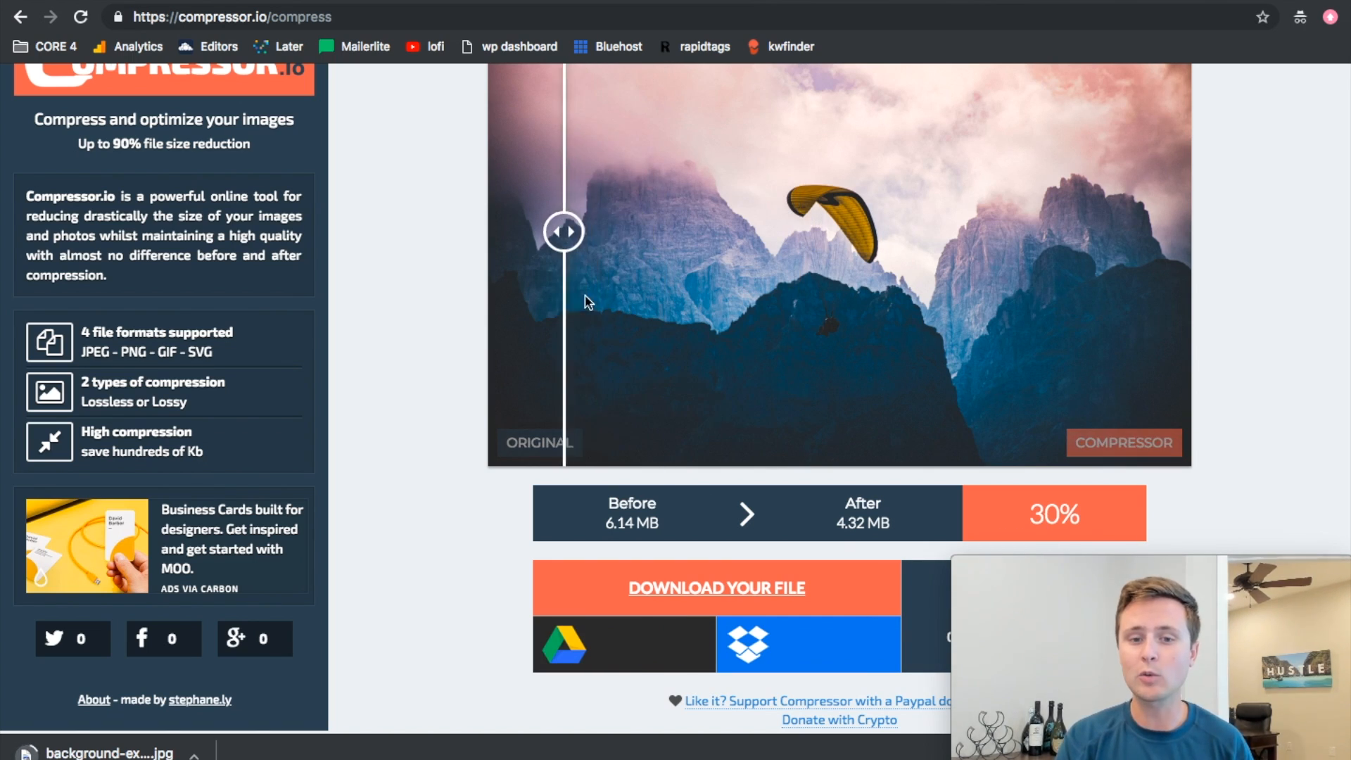
drag(564, 231, 821, 231)
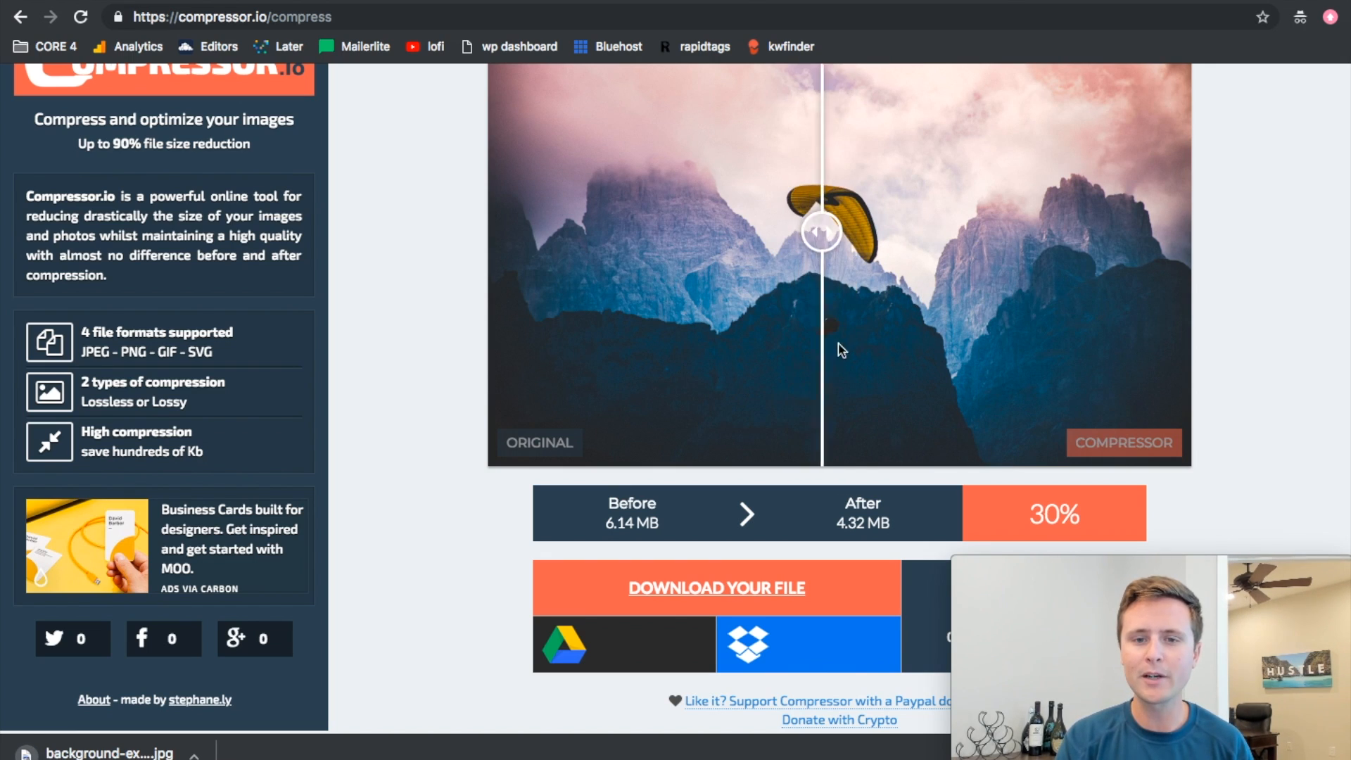
drag(818, 230, 883, 230)
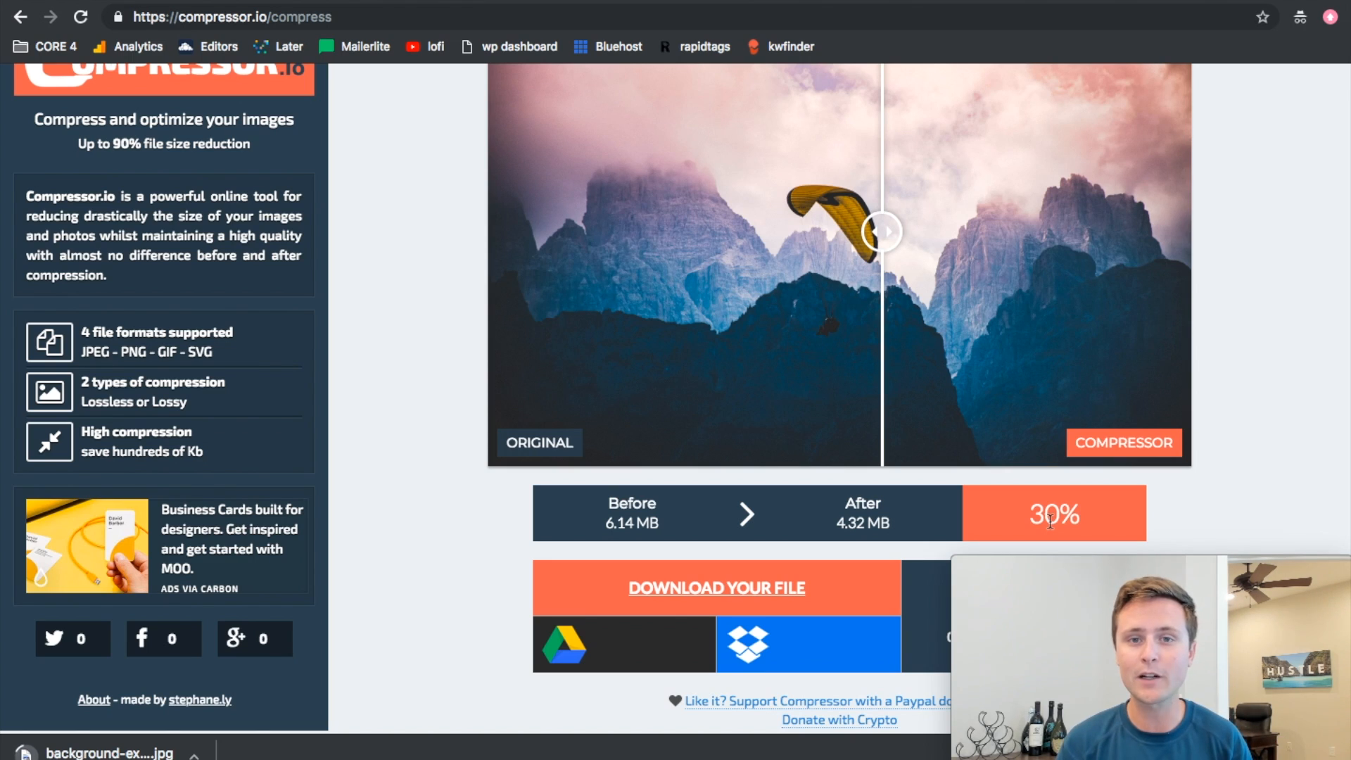
mouse_move(1021, 553)
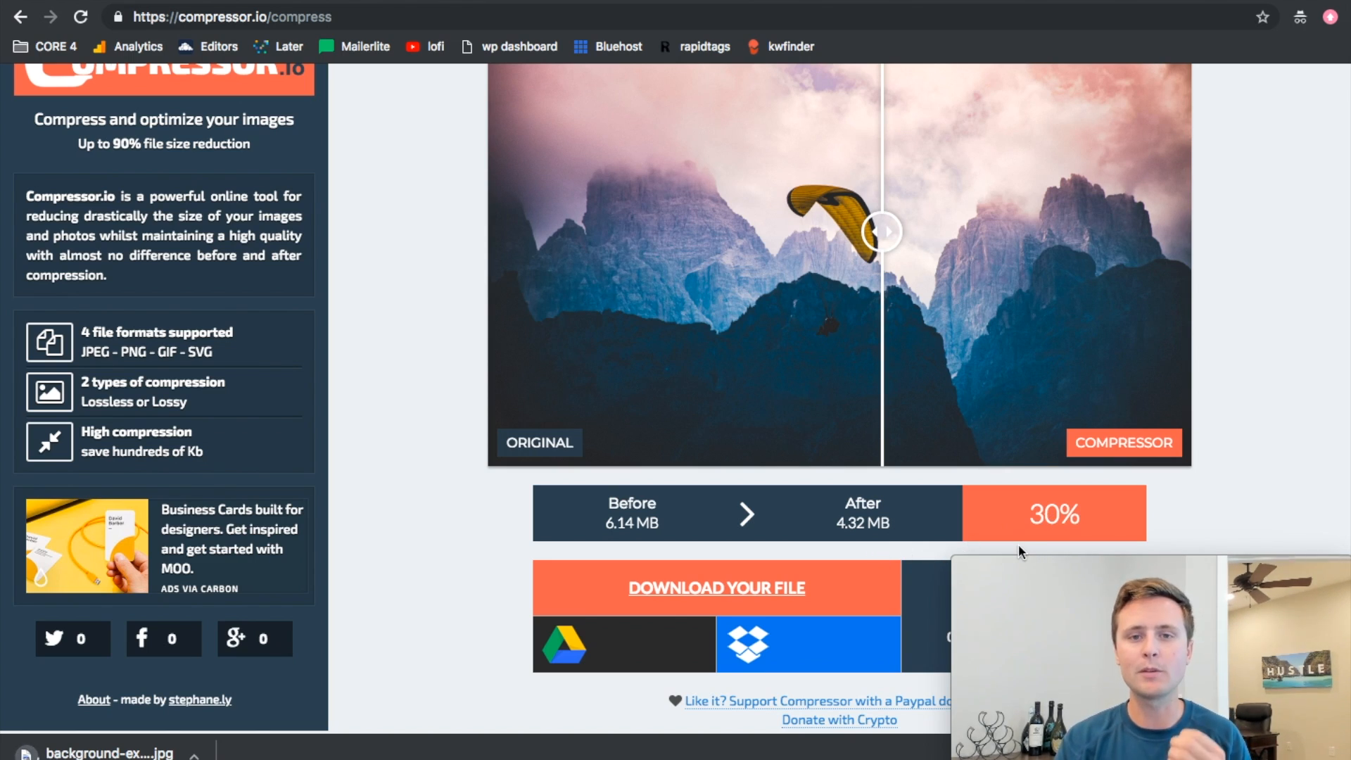
drag(883, 231, 917, 231)
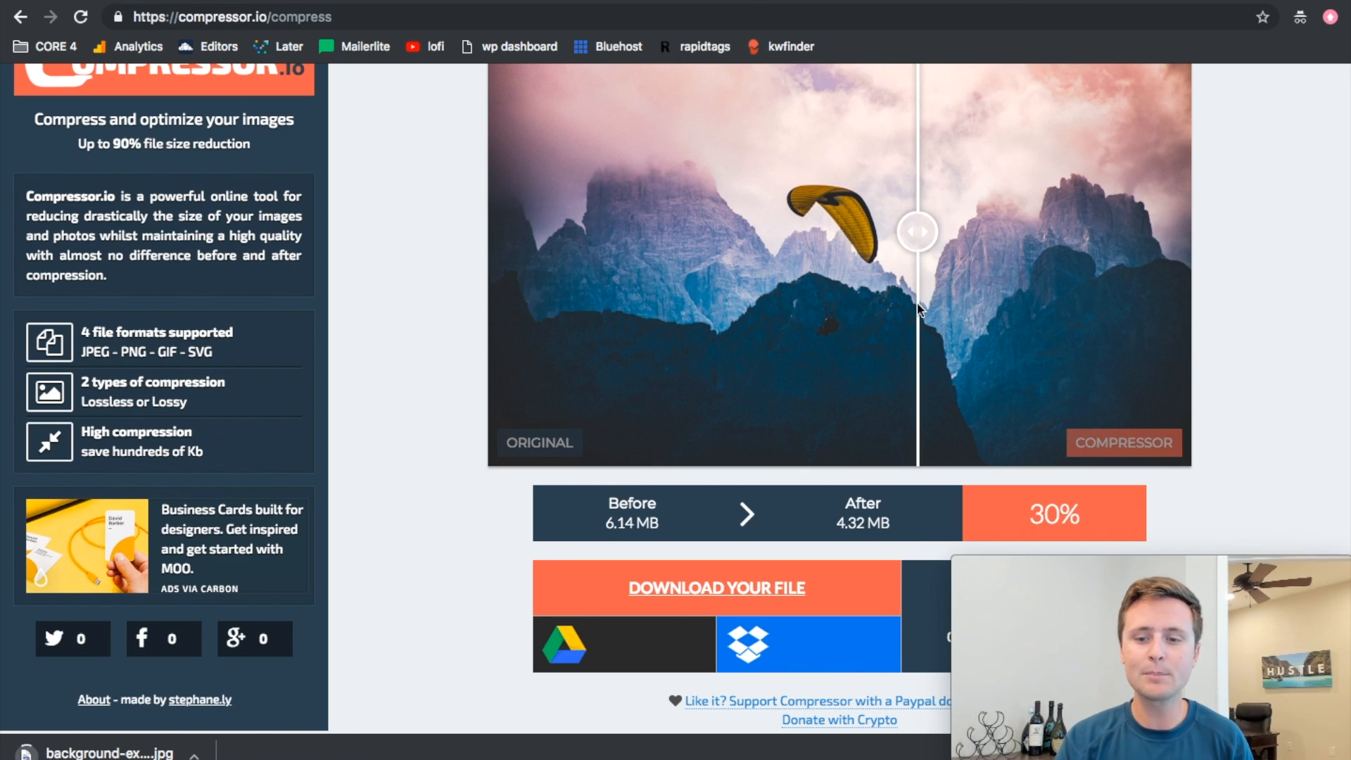
drag(916, 231, 1039, 230)
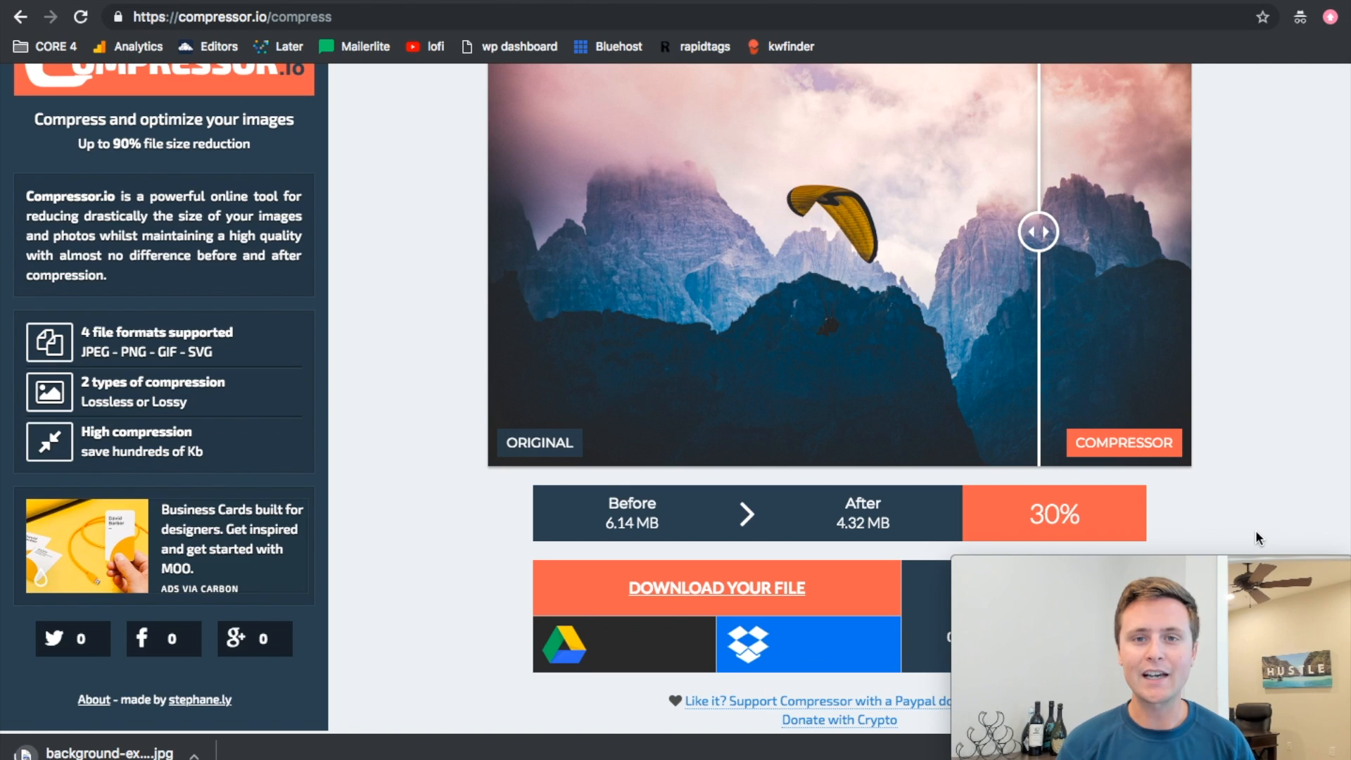
drag(1038, 231, 656, 231)
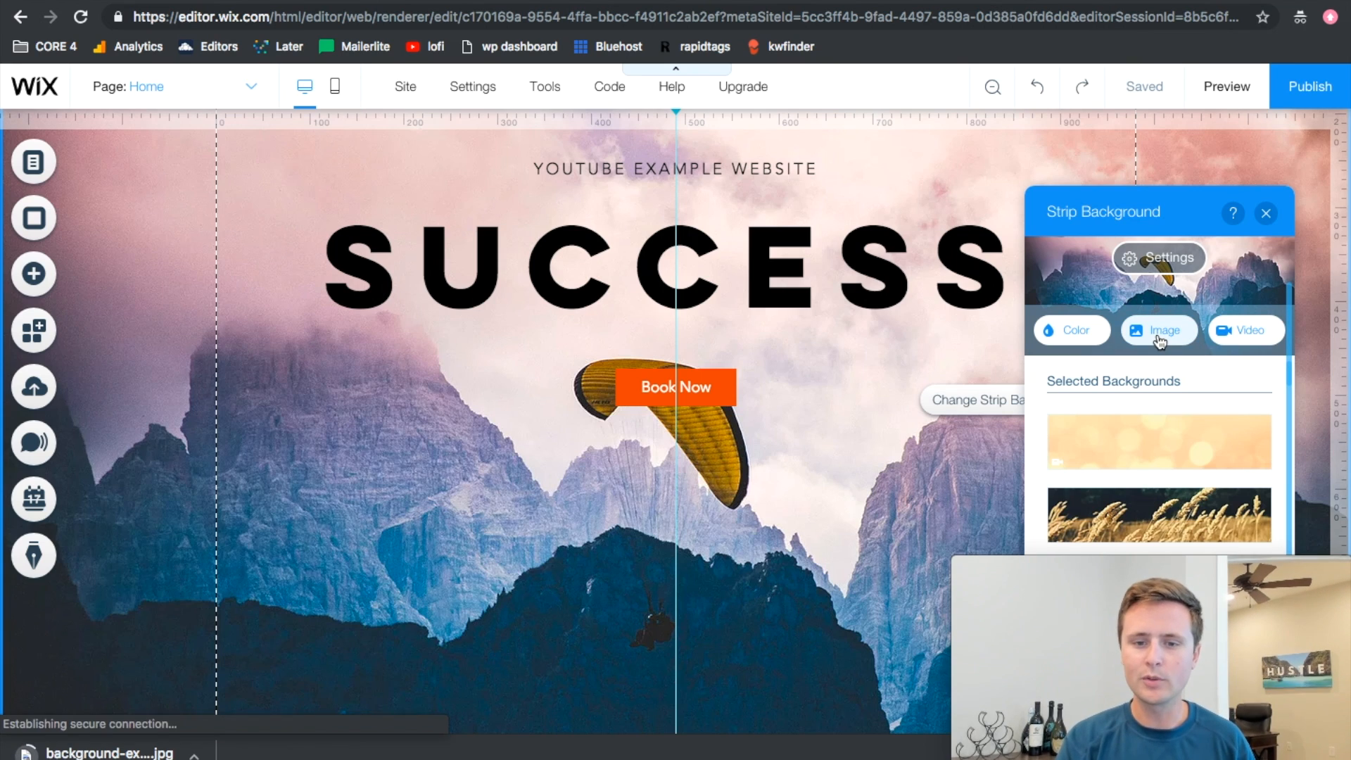
Choose Image in the Strip Background panel.
click(1159, 330)
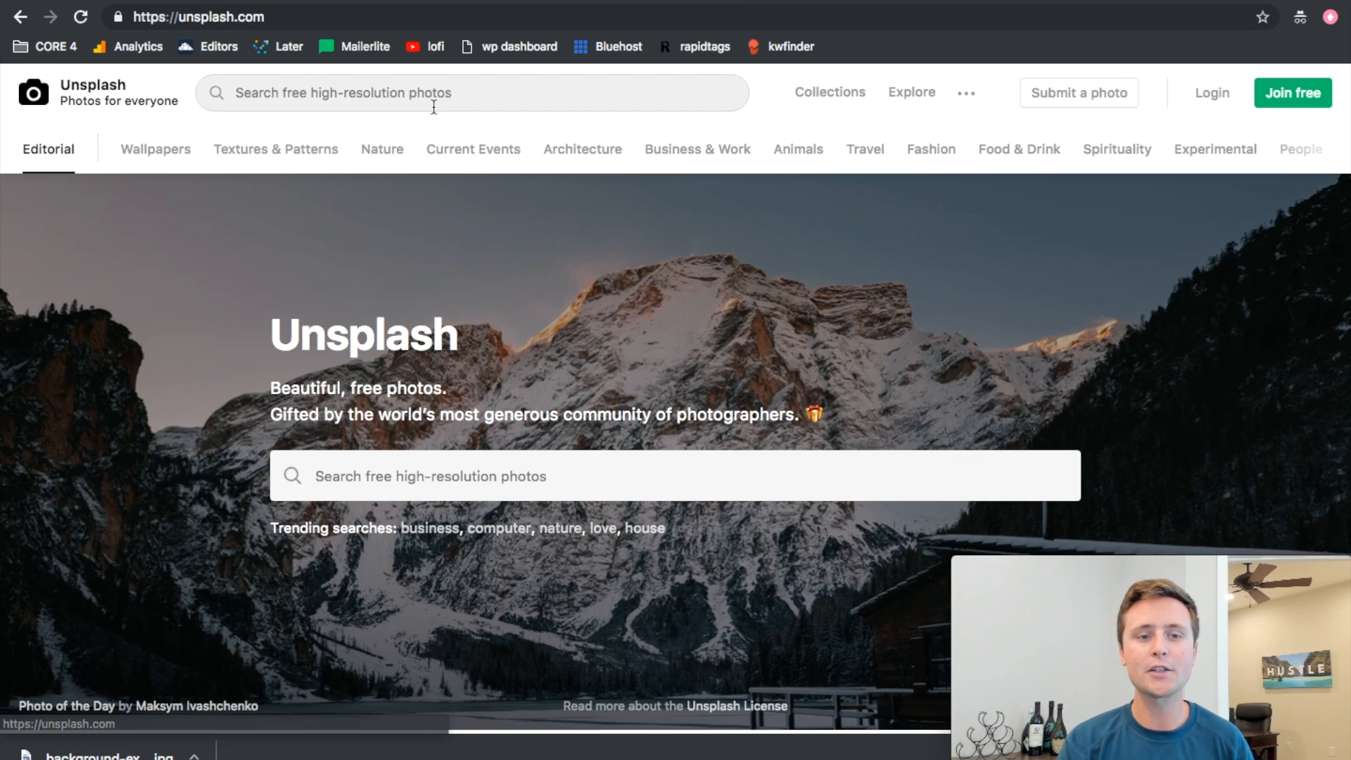
mouse_move(472, 92)
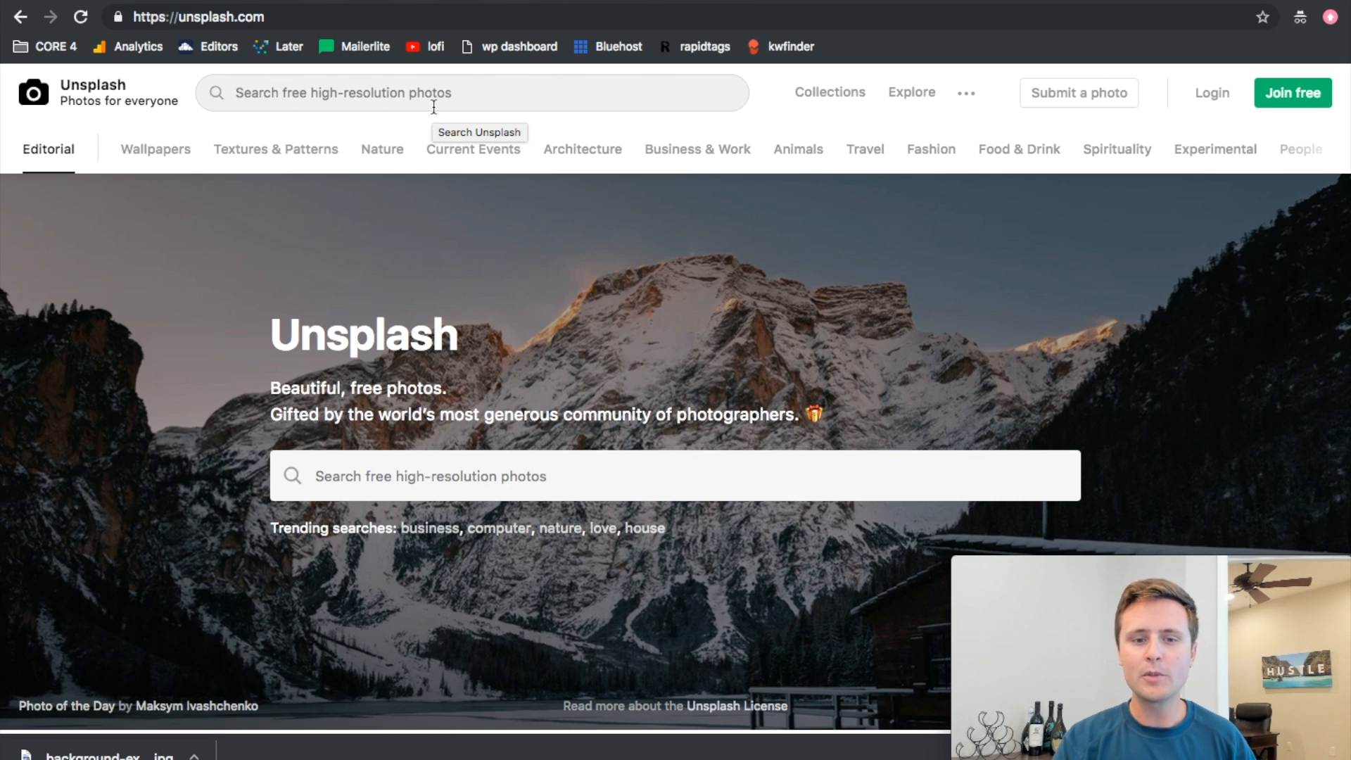
Scroll the Unsplash feed to the paraglider mountain photo.
scroll(down, 3)
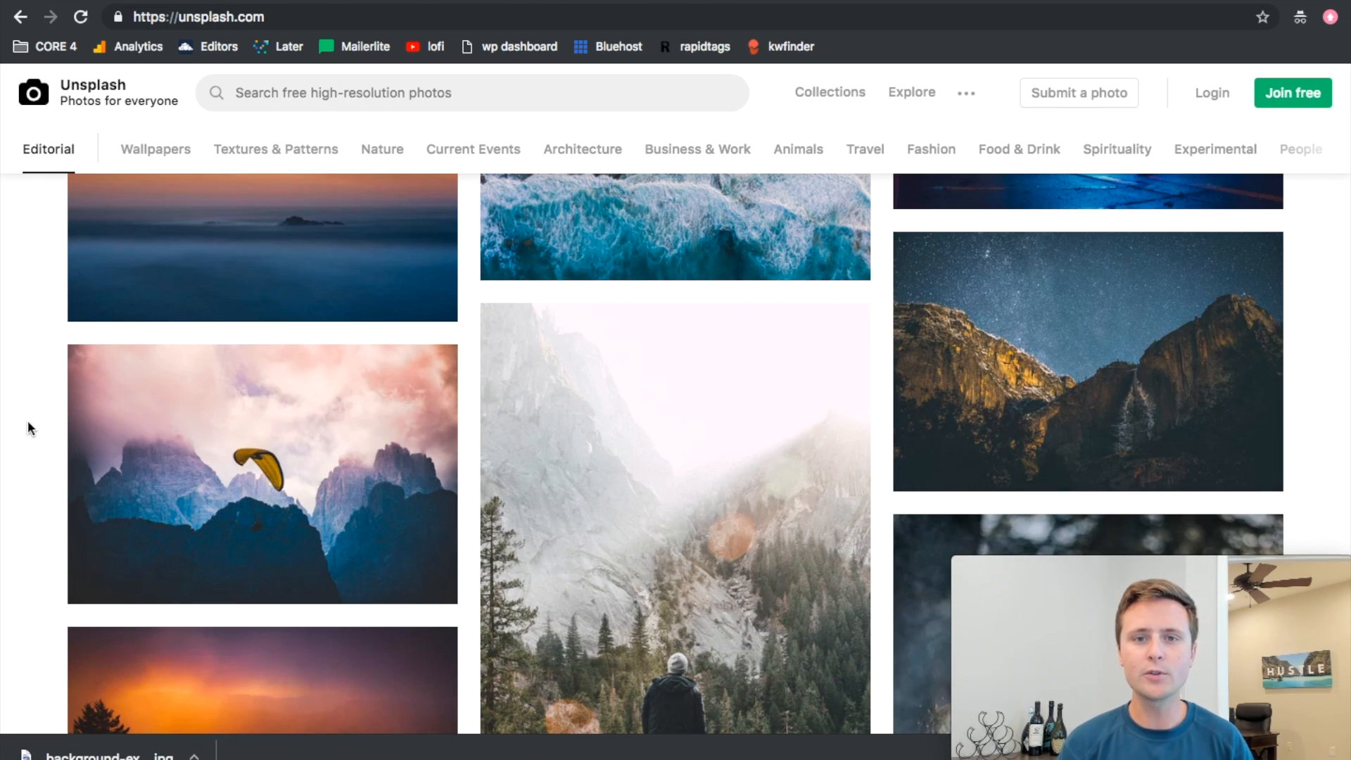
mouse_move(807, 336)
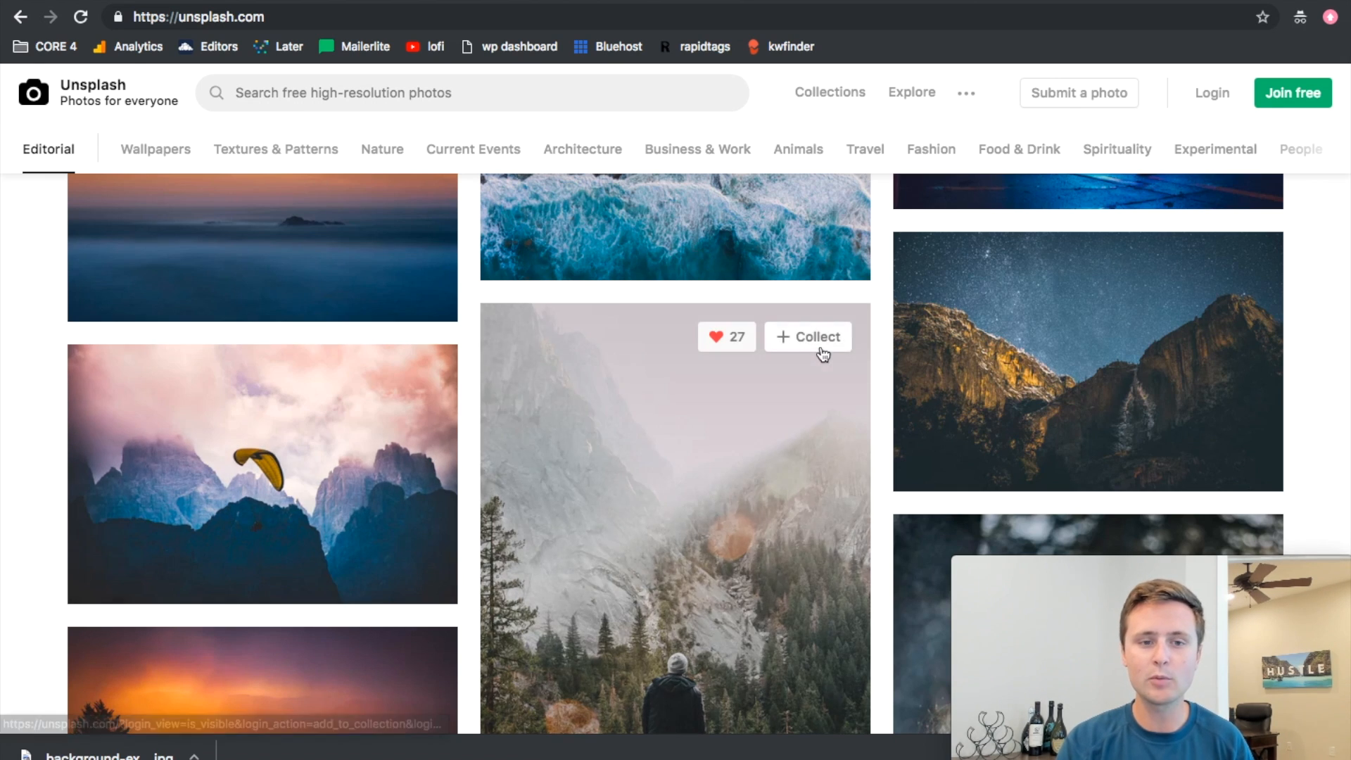
scroll(down, 3)
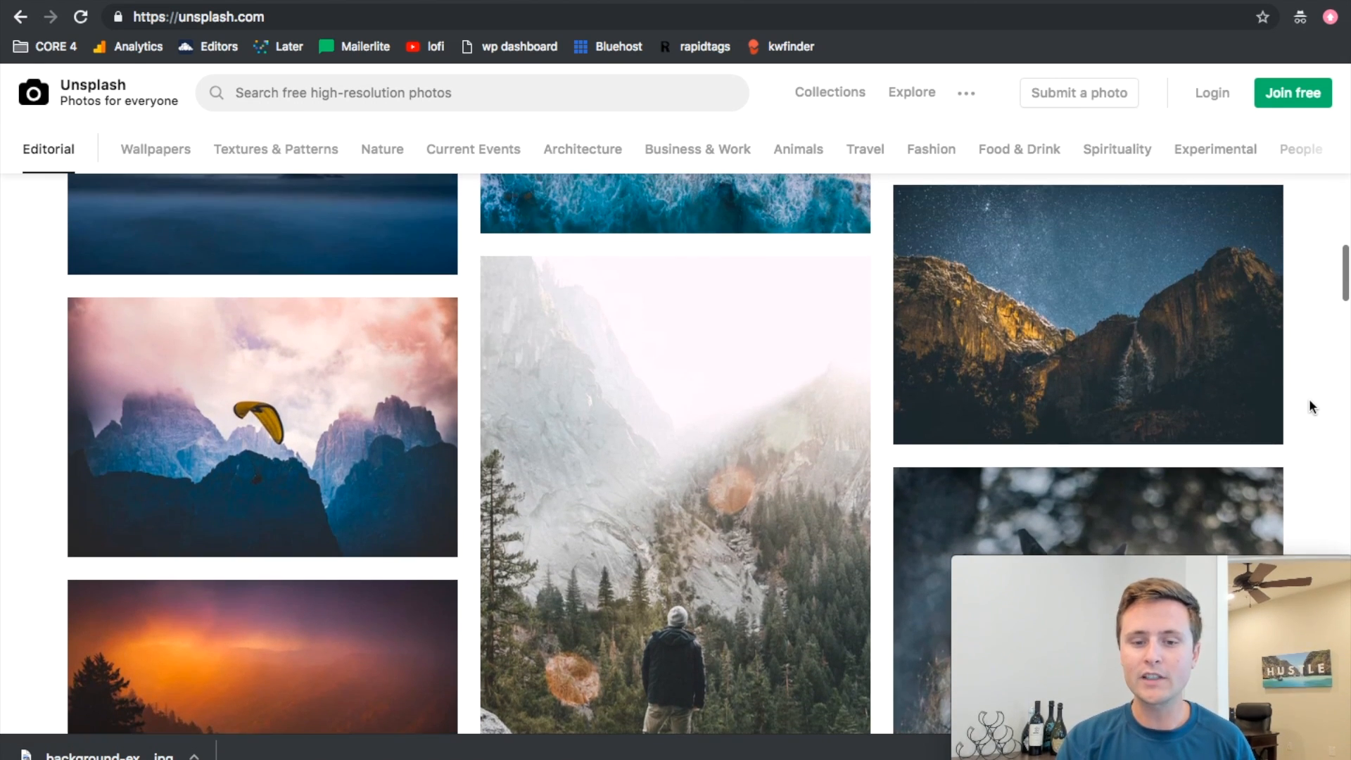
mouse_move(1086, 315)
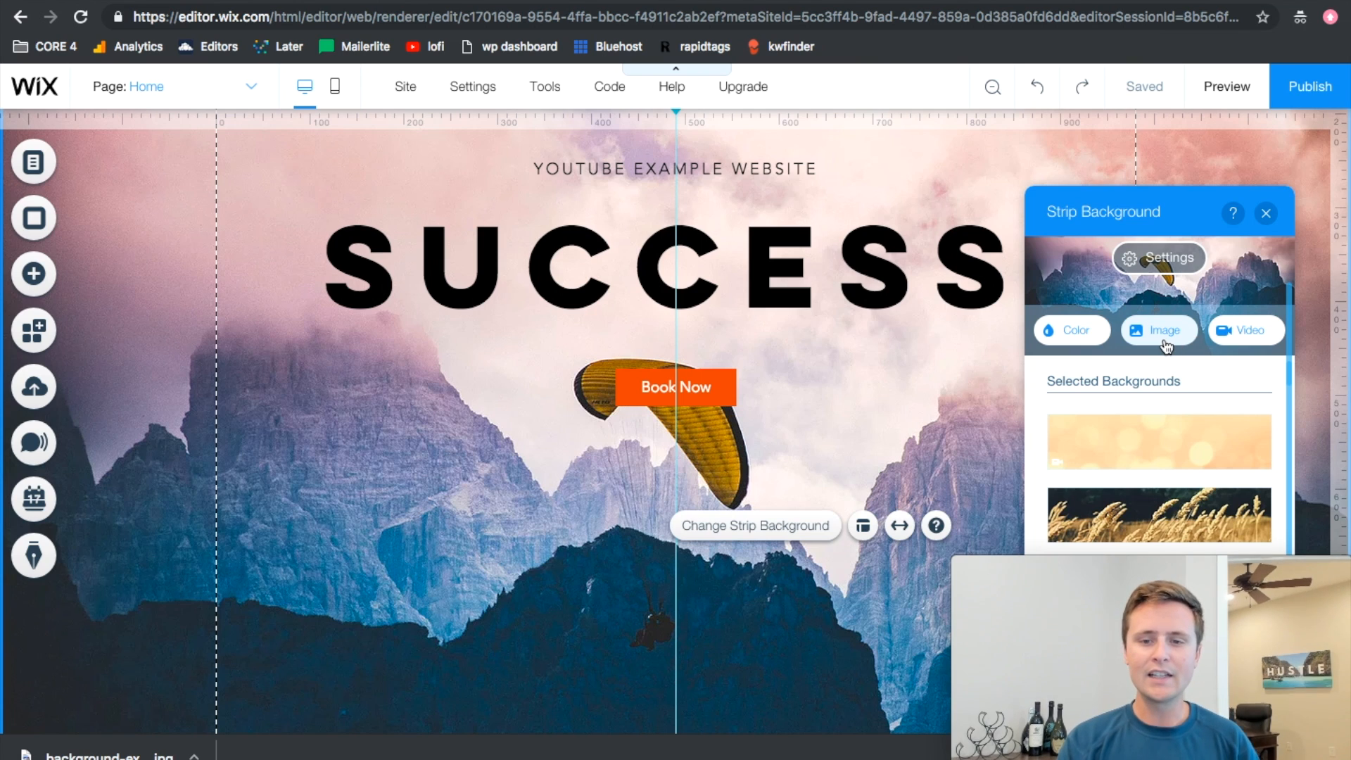
Open the strip image chooser's Free from Wix tab and scroll its photos.
click(1158, 330)
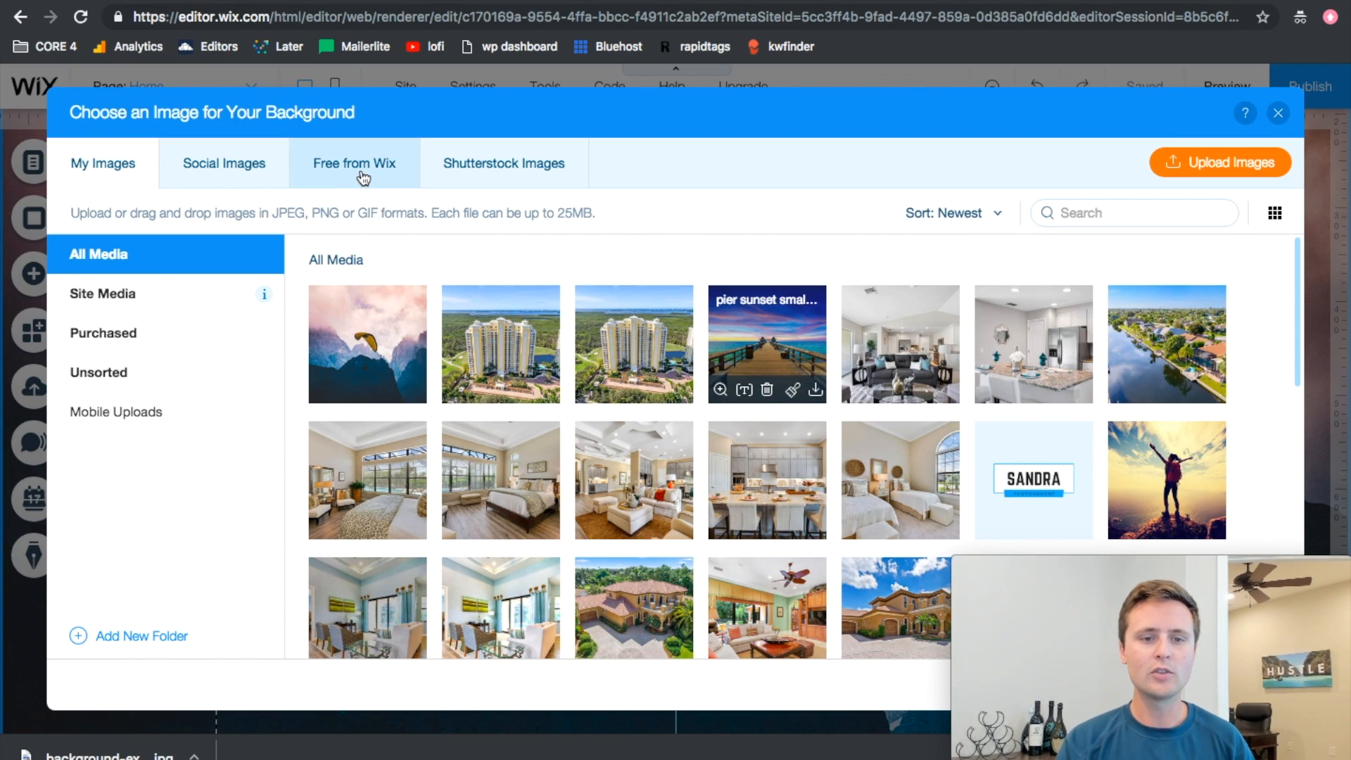
click(354, 163)
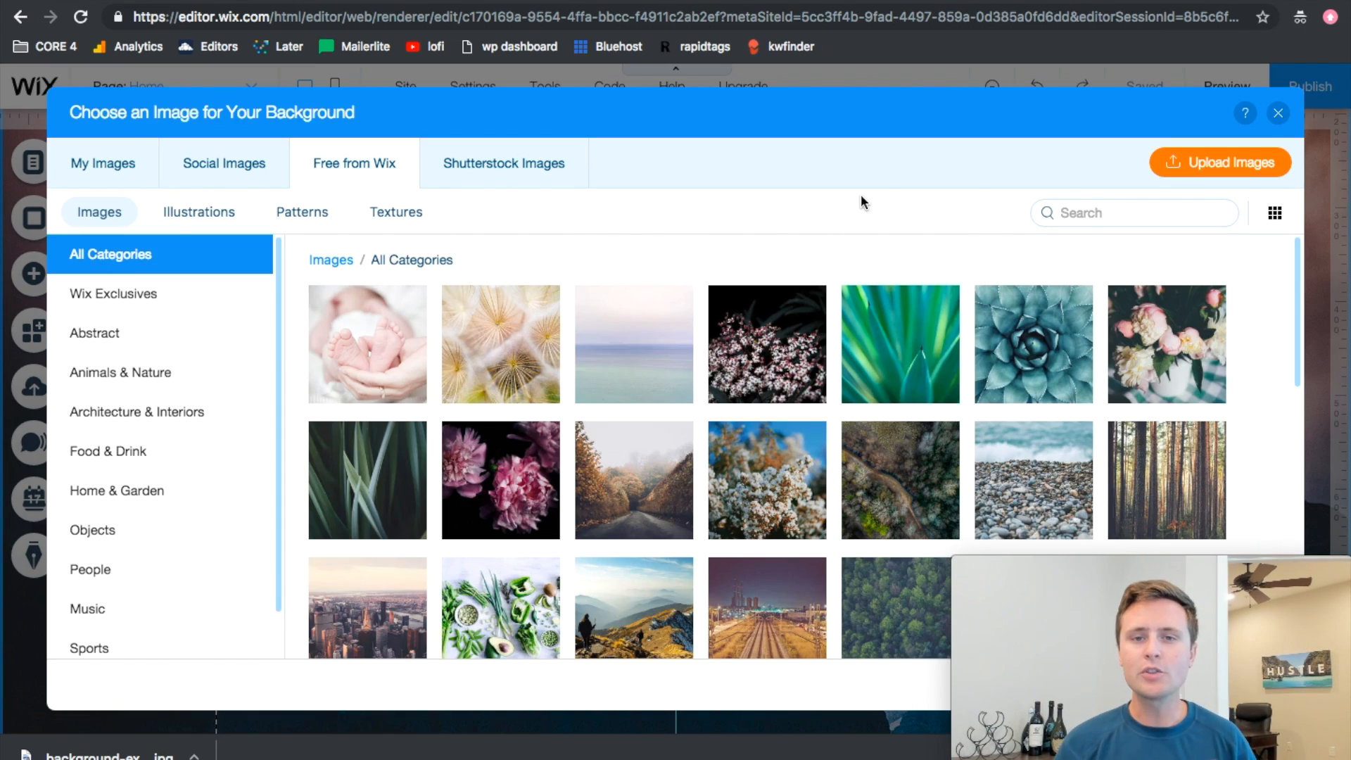
scroll(down, 3)
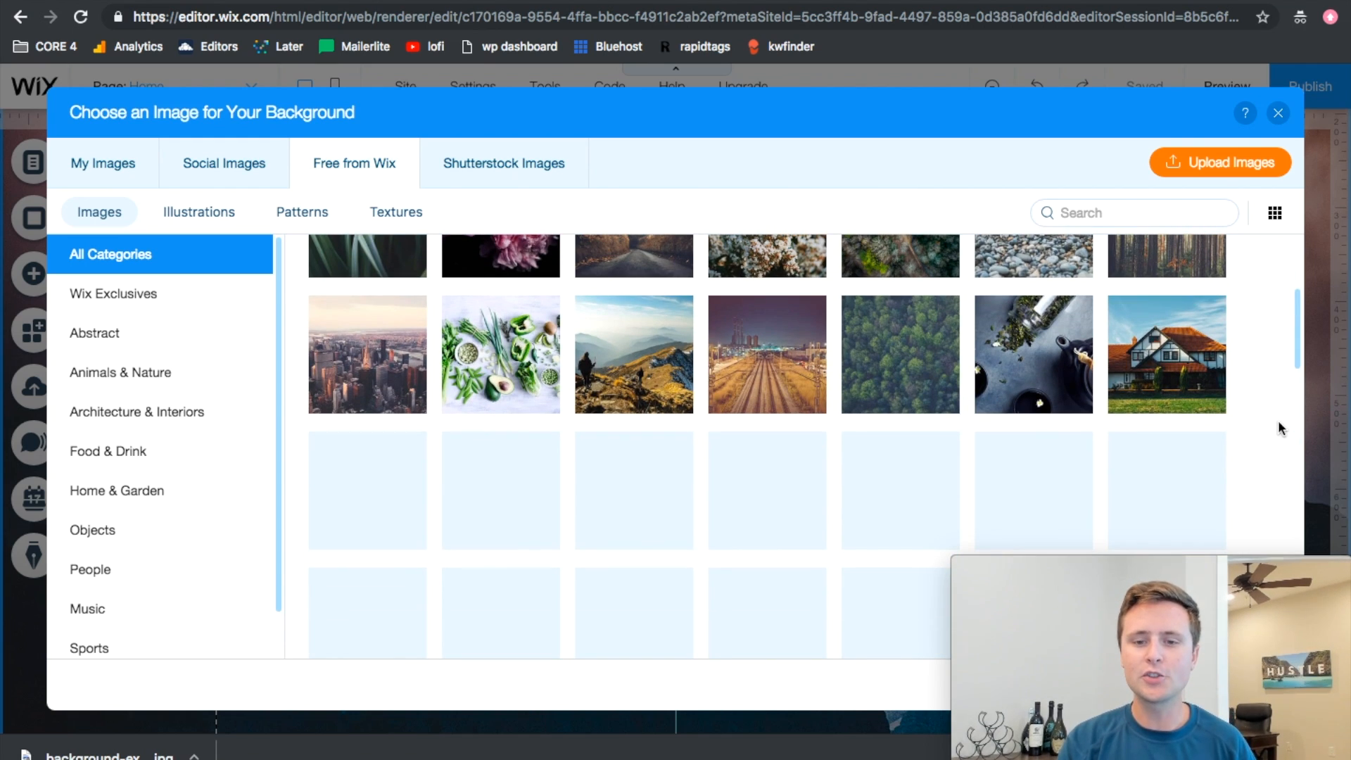